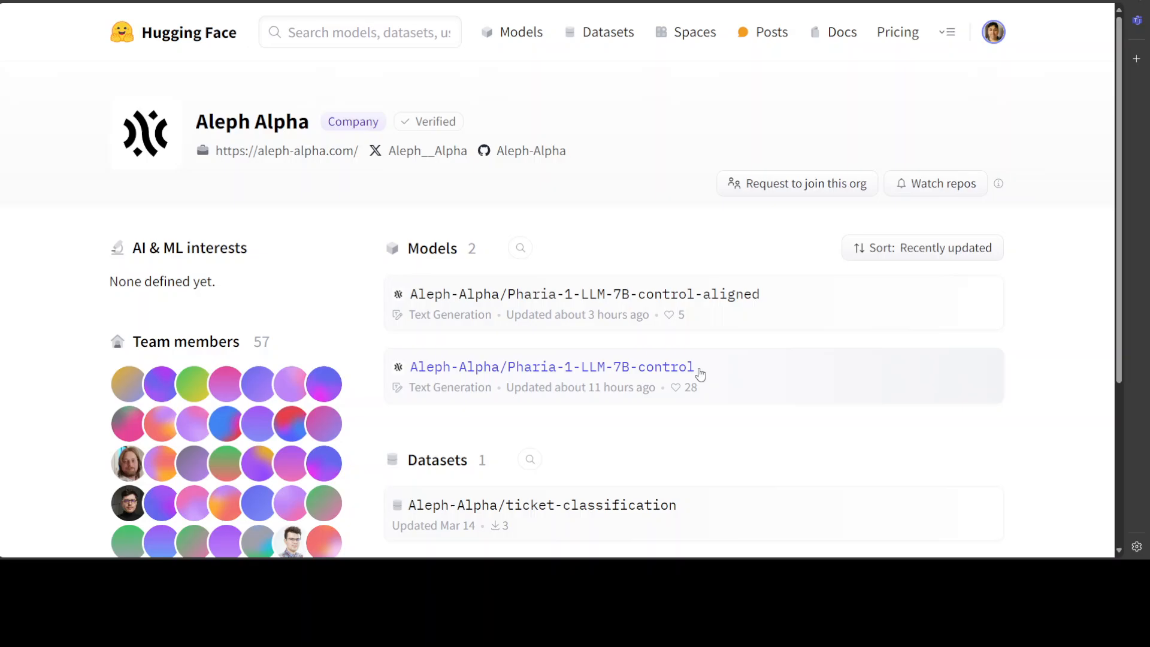
mouse_move(715, 371)
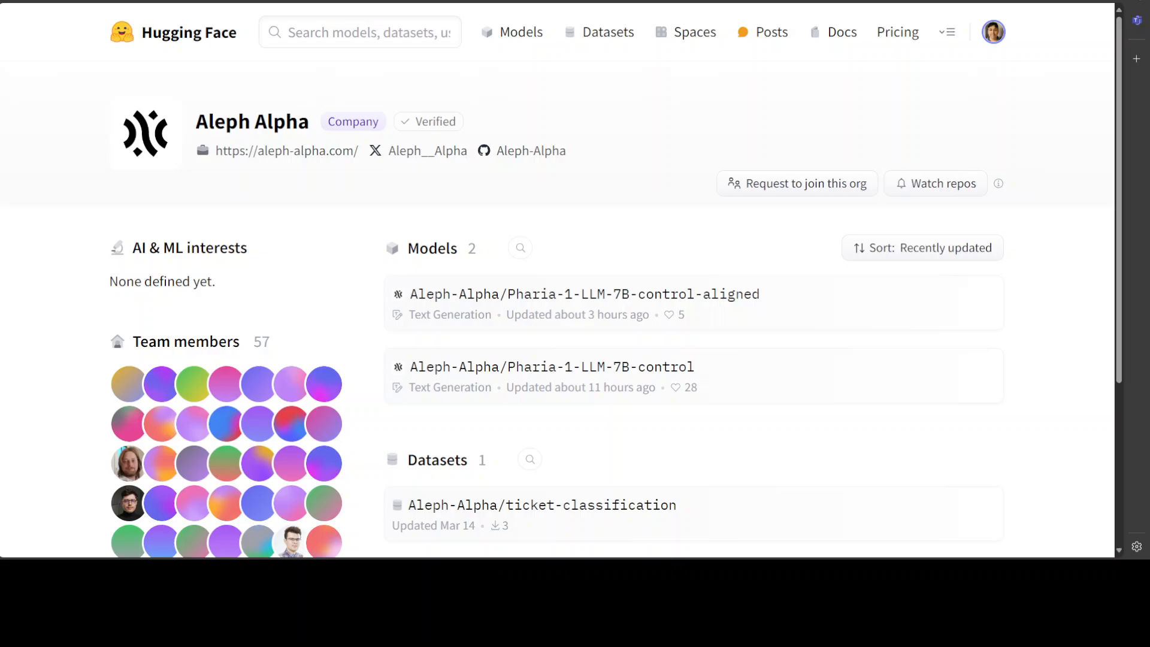
Visit the Pharia-1-LLM-7B-control card, the control-aligned page, and return to the control model card.
click(581, 294)
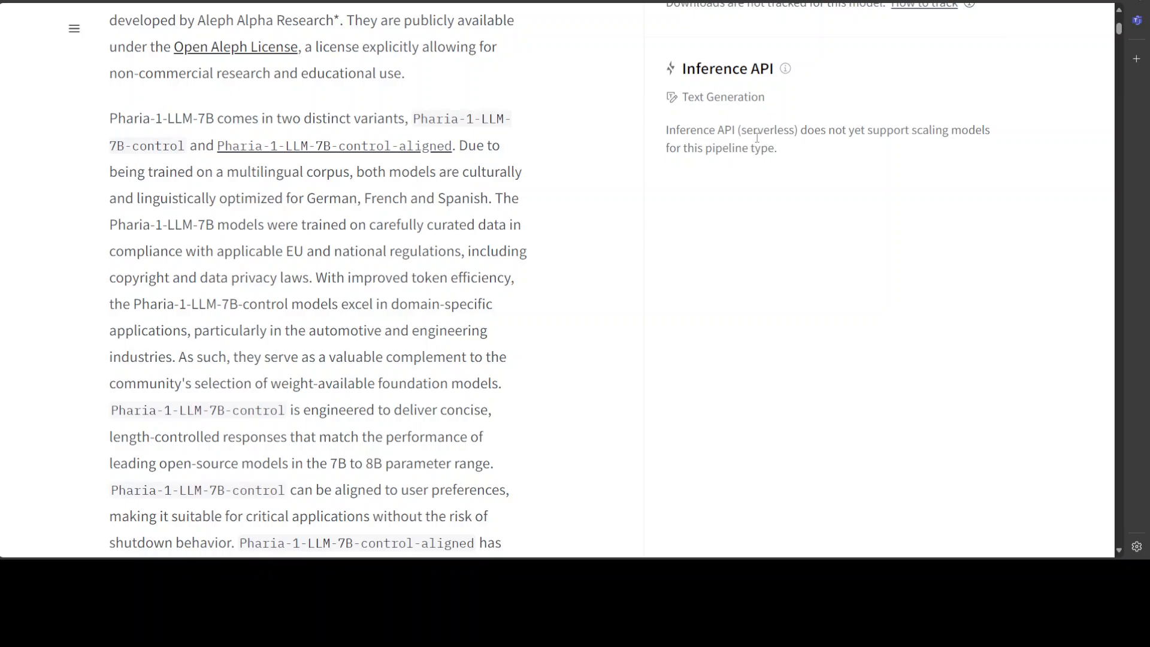
scroll(up, 3)
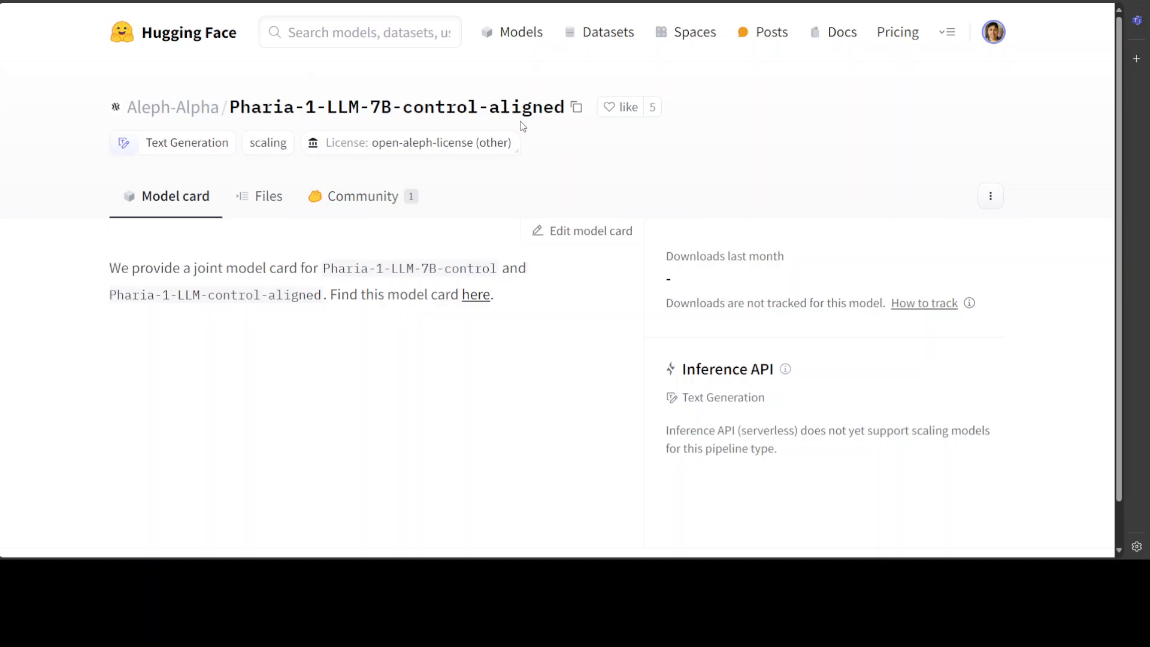
mouse_move(536, 124)
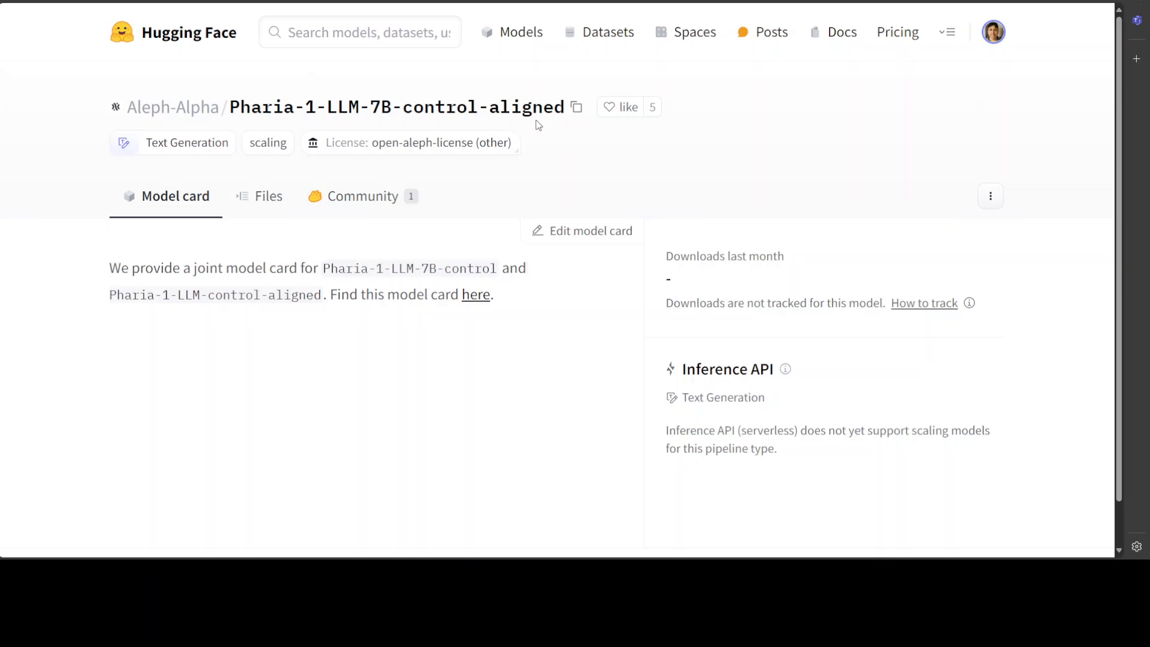
click(475, 294)
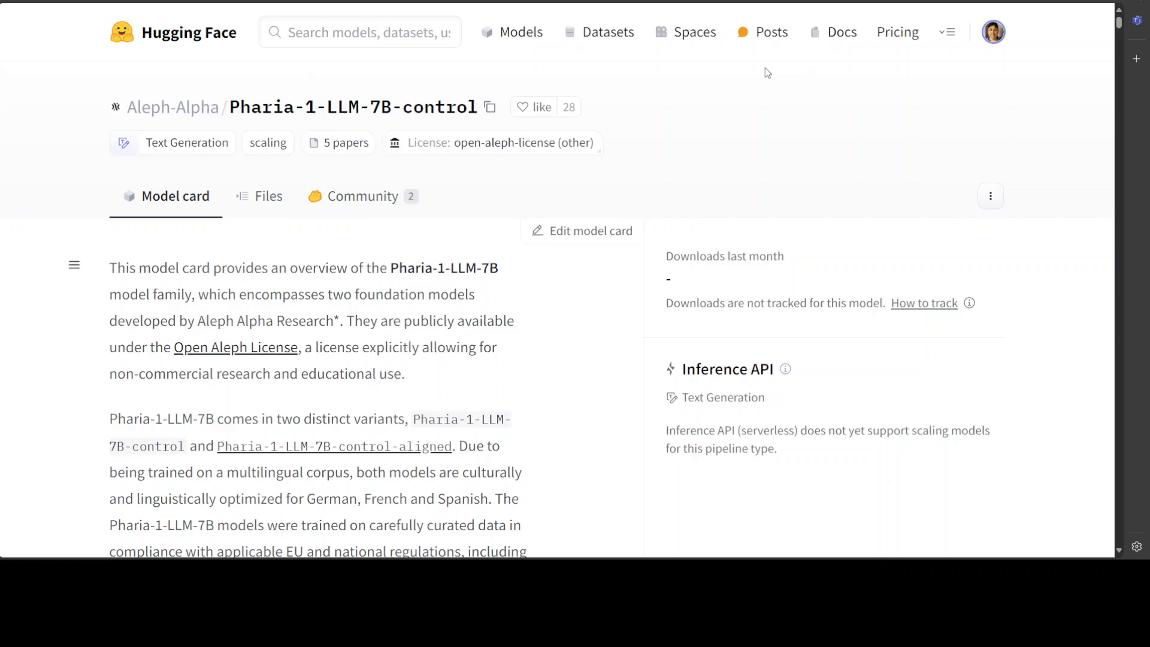
mouse_move(759, 66)
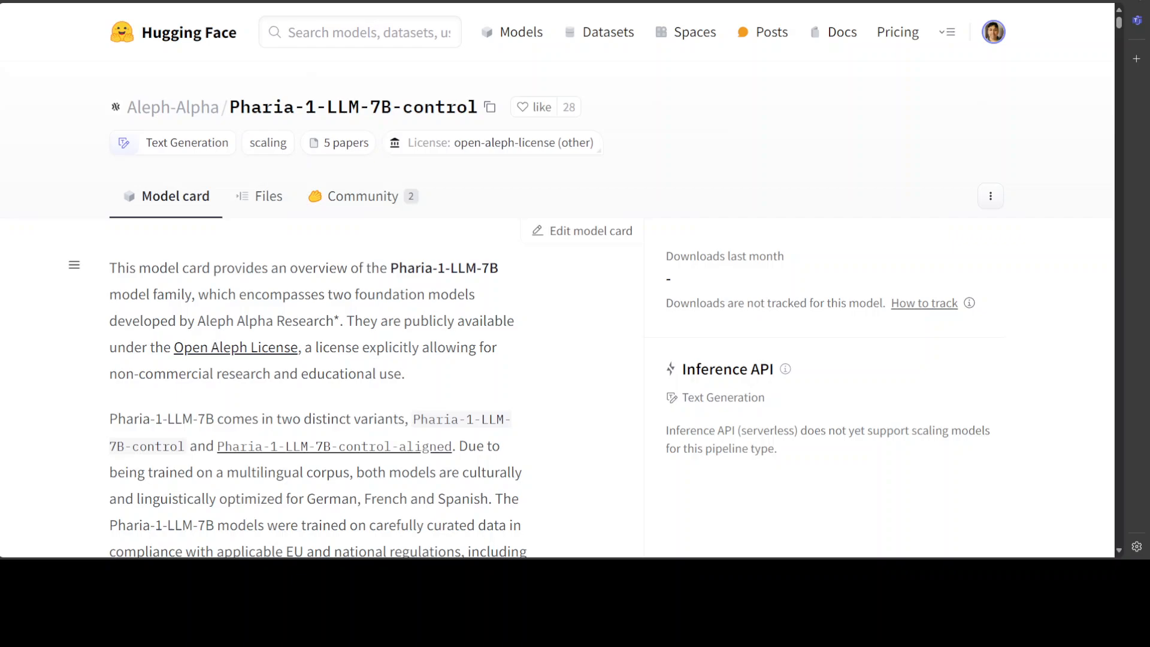
click(333, 446)
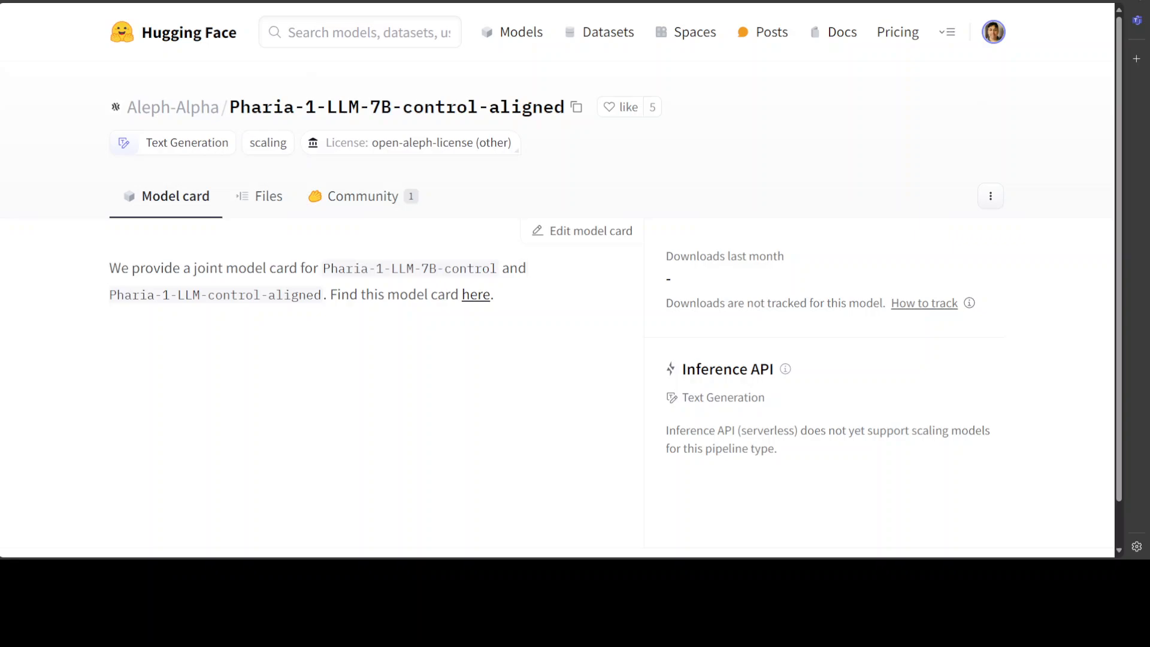
mouse_move(117, 225)
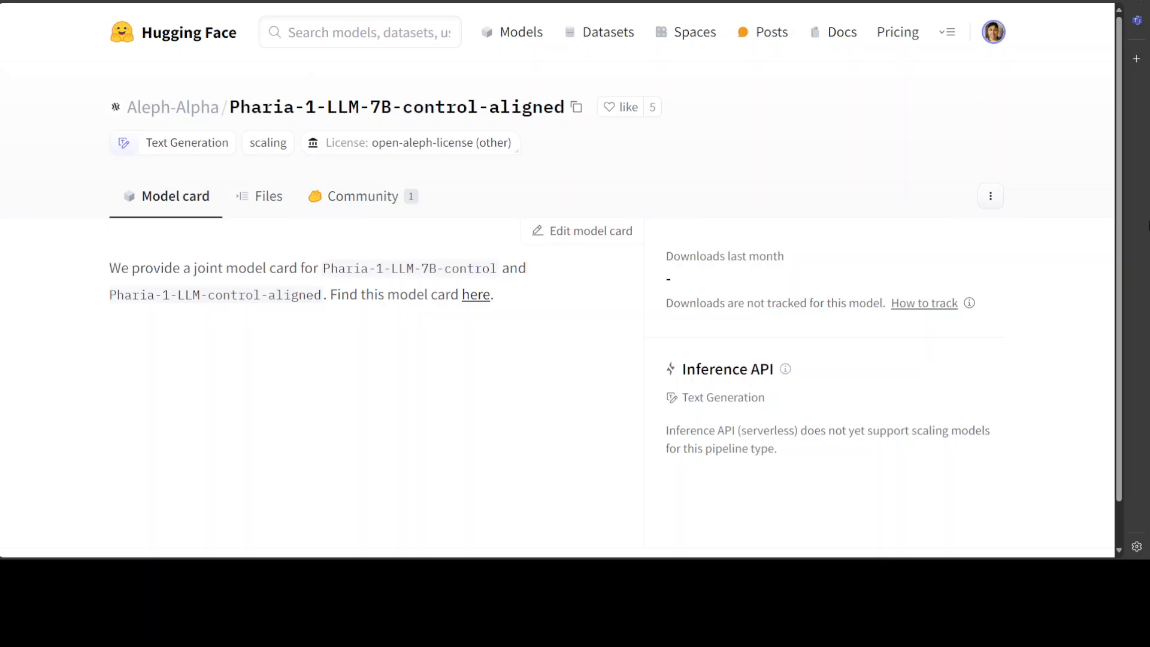
click(475, 295)
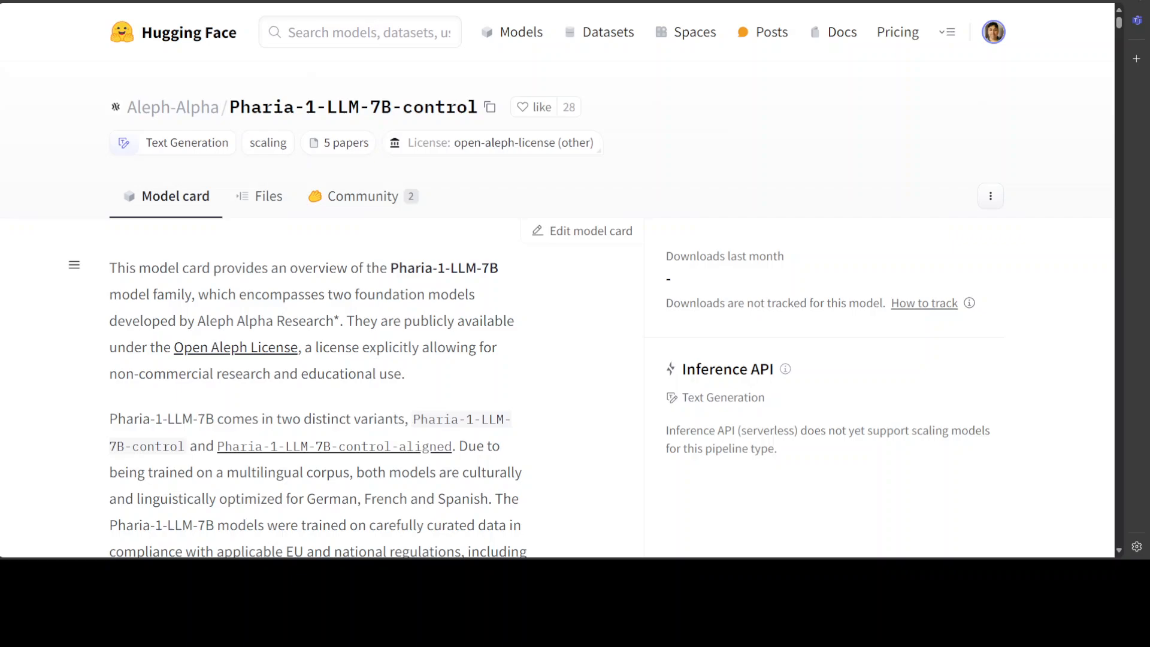
Follow the link back to the Pharia-1-LLM-7B-control joint model card.
click(336, 445)
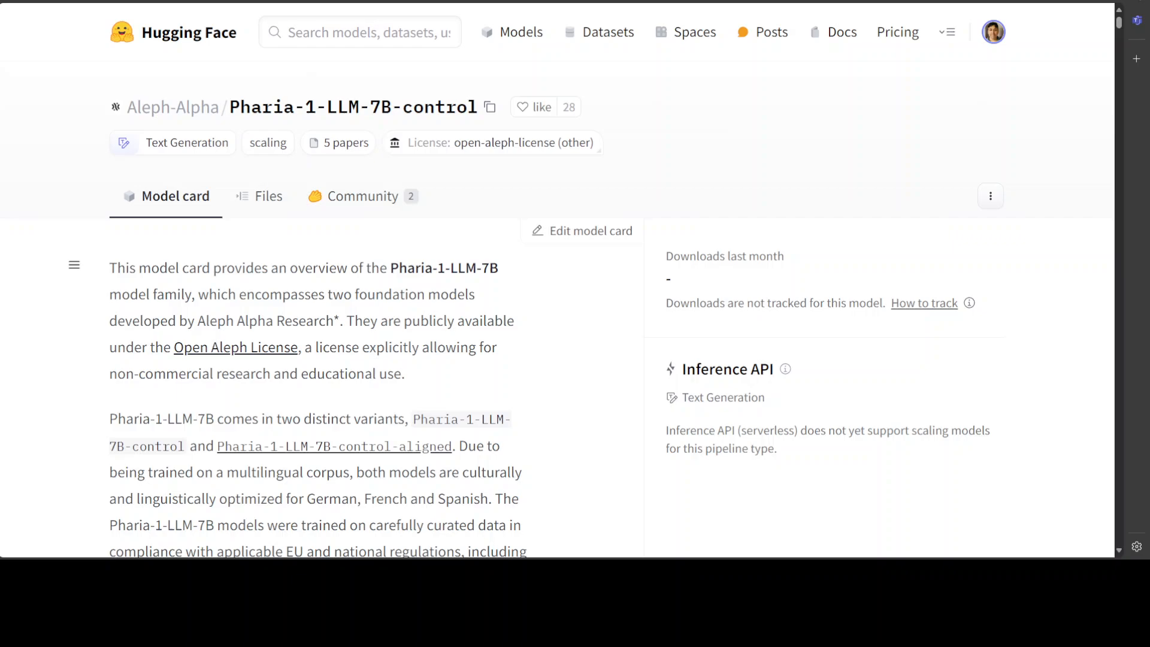
mouse_move(516, 362)
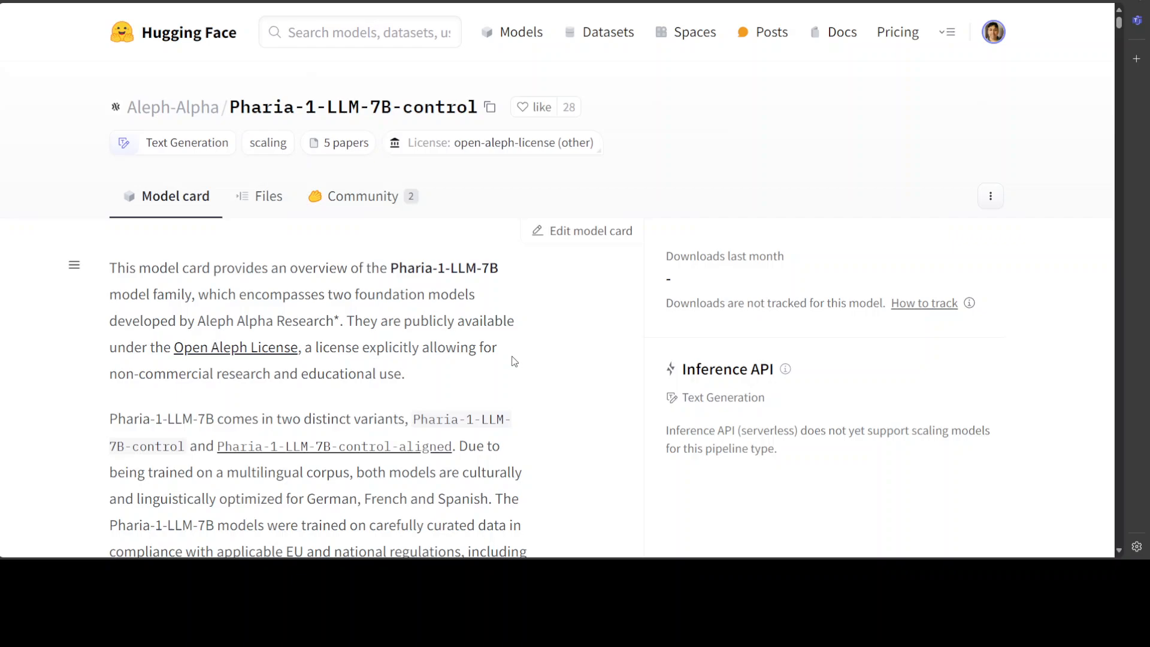
mouse_move(467, 159)
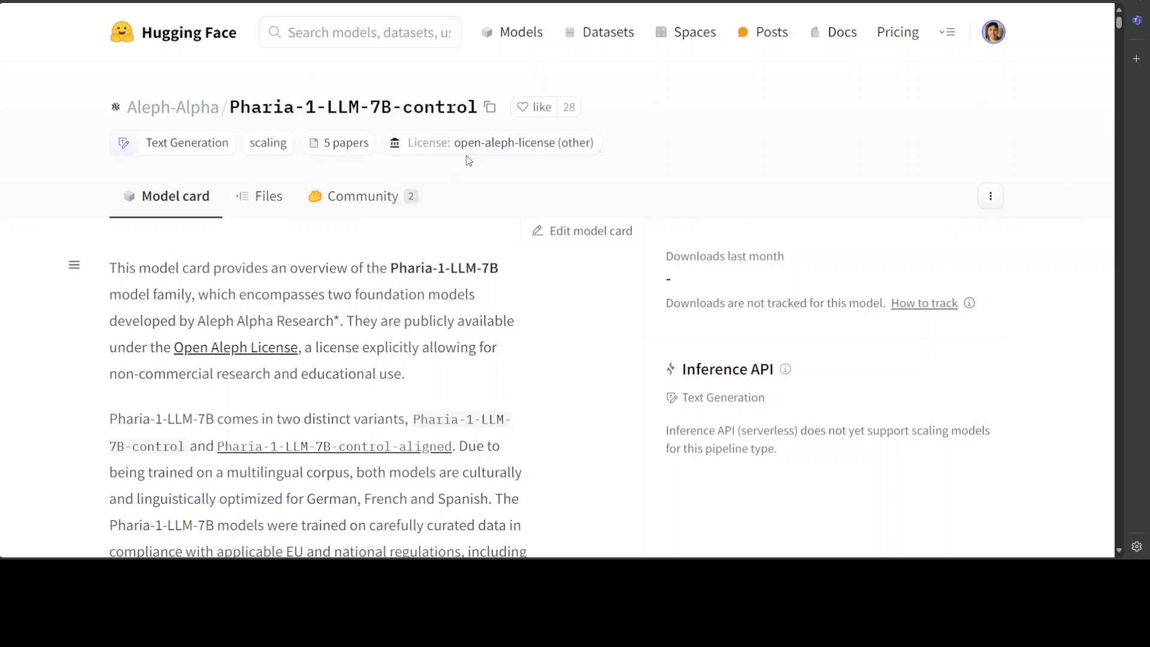
mouse_move(455, 198)
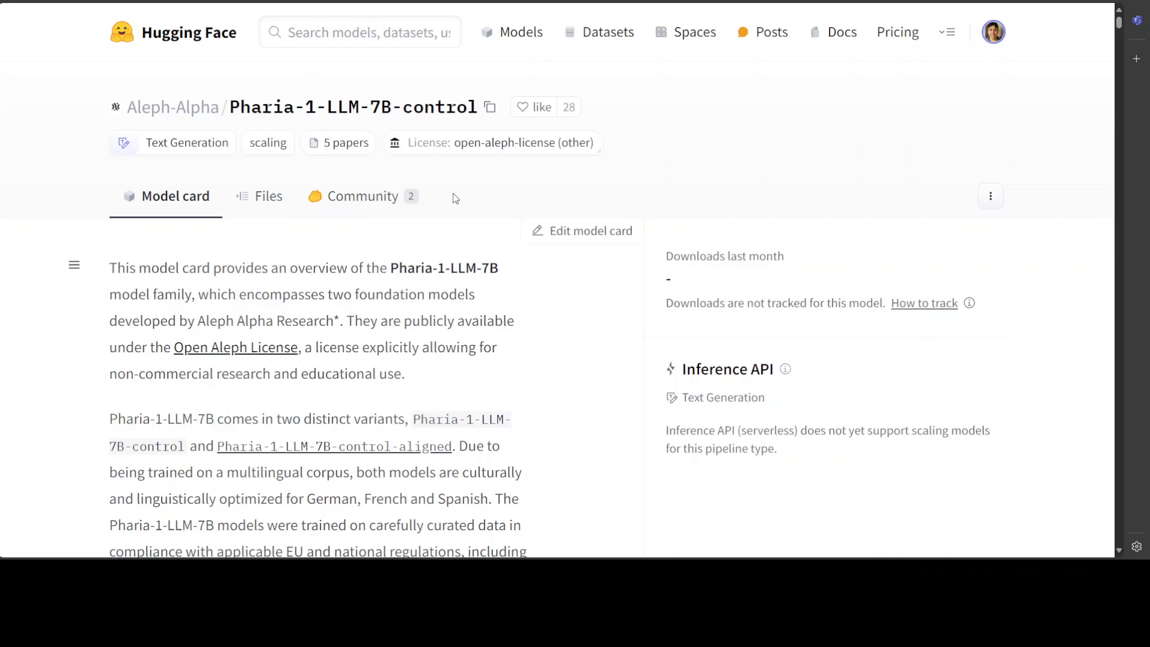
mouse_move(907, 66)
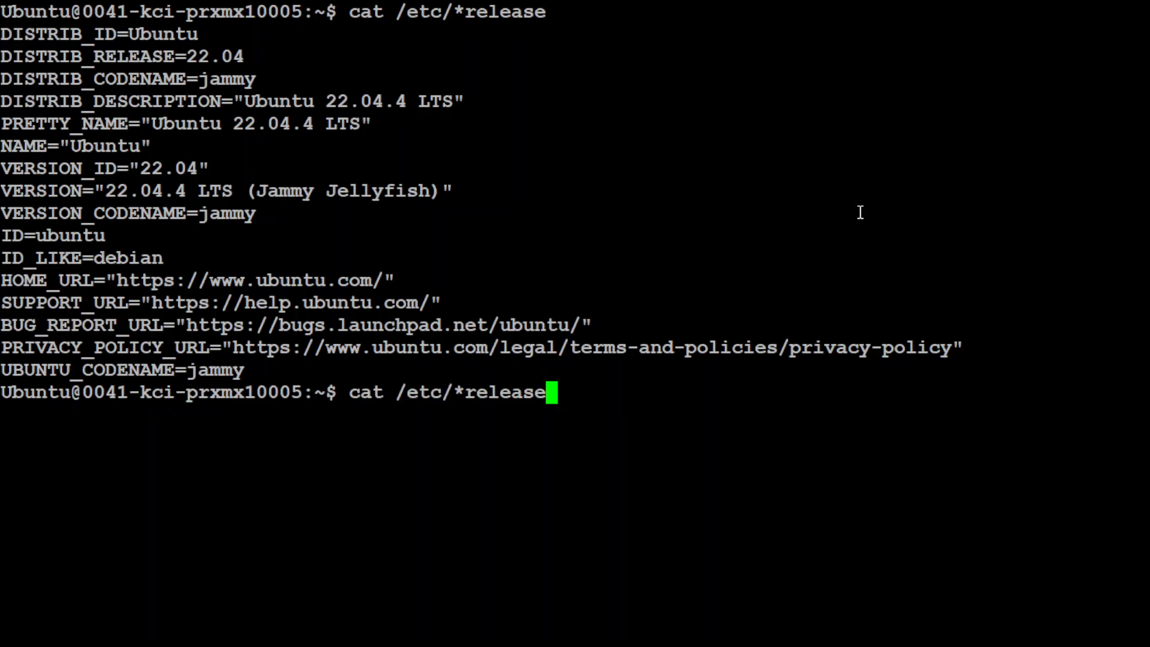
Run nvidia-smi, create and activate the pharia Python 3.10 conda env, and clone Aleph-Alpha/scaling.
text(nvidia-smi)
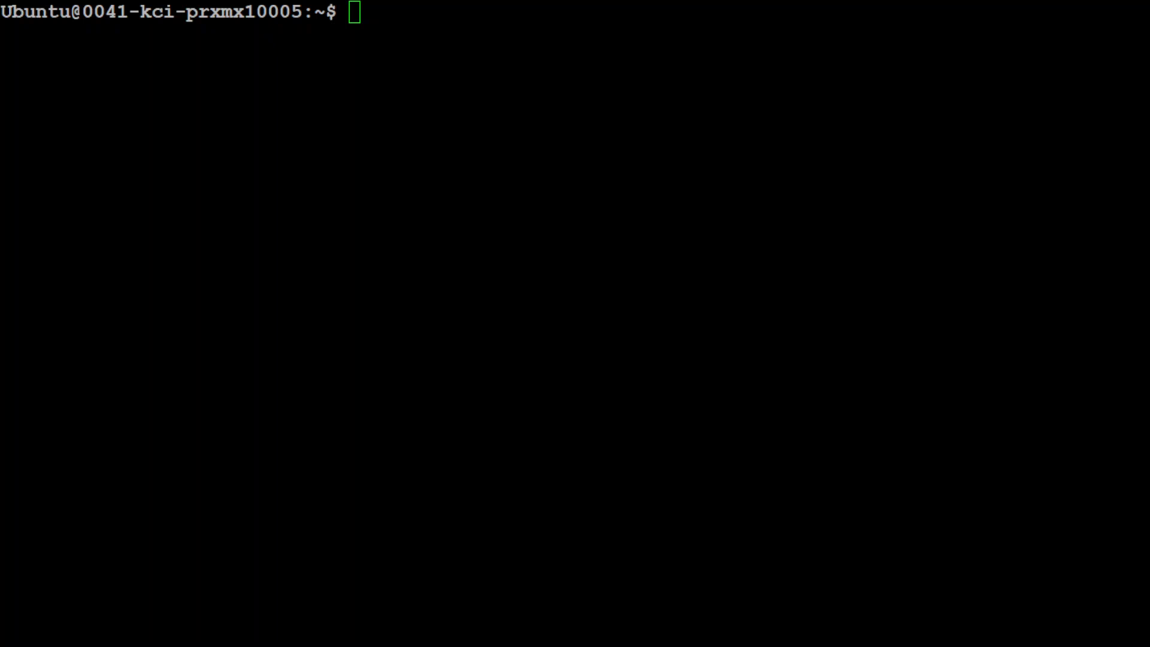
text(conda create -n pharia python=3.10 -y && conda activate pharia)
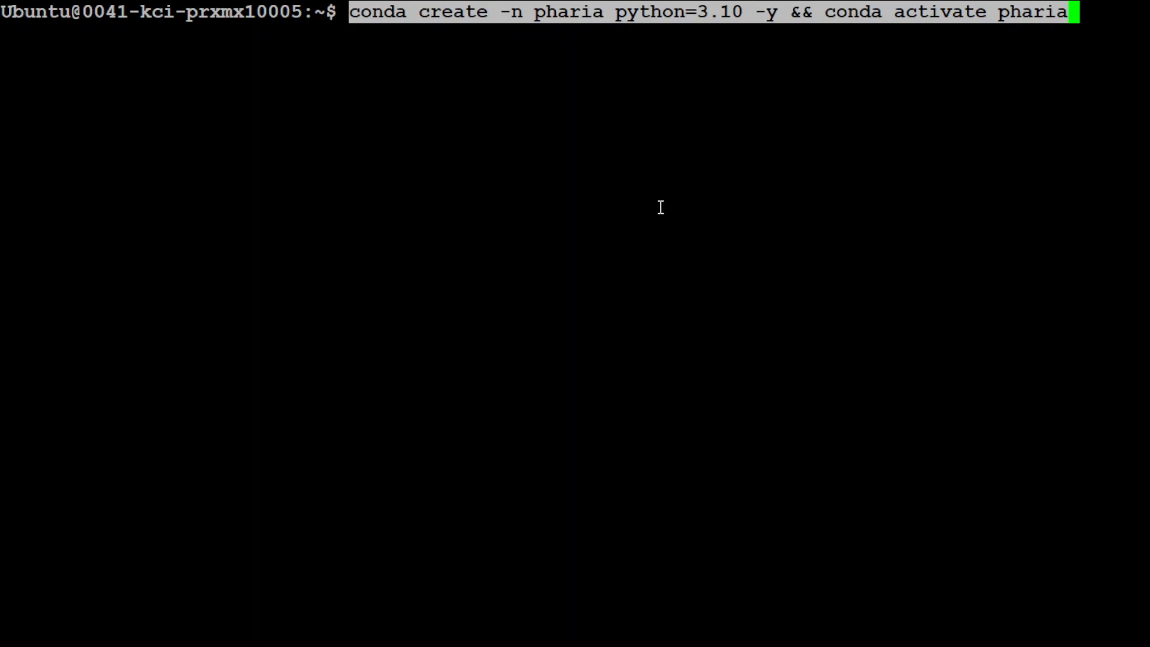
mouse_move(664, 206)
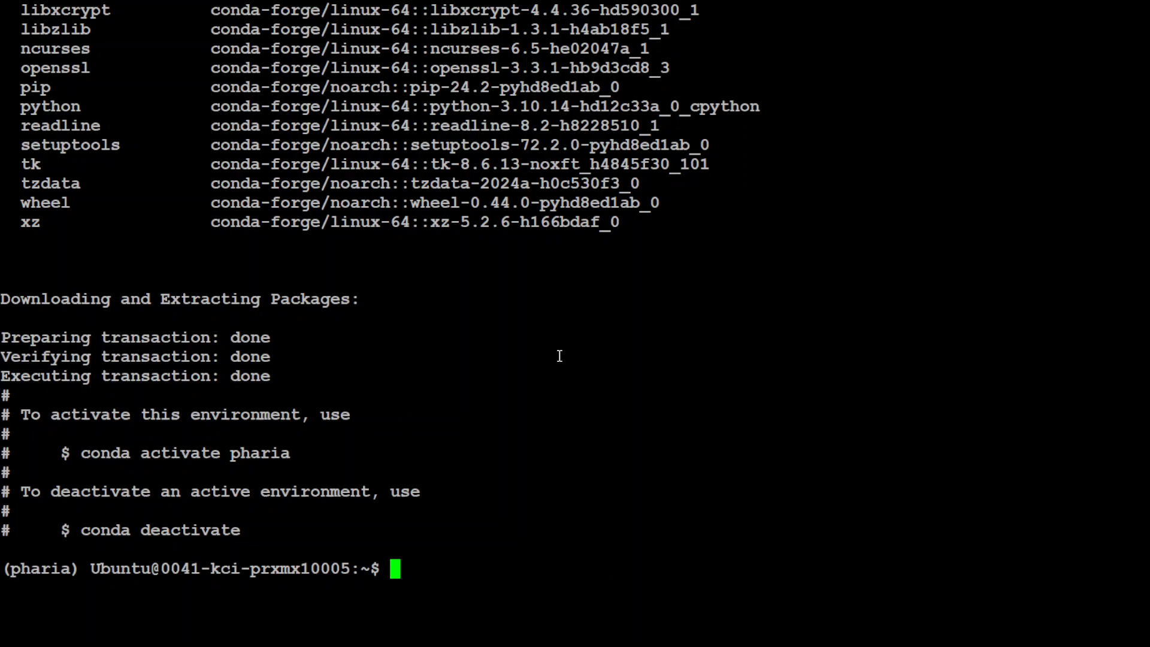
text(git clone https://github.com/Aleph-Alpha/scaling.git && cd scaling)
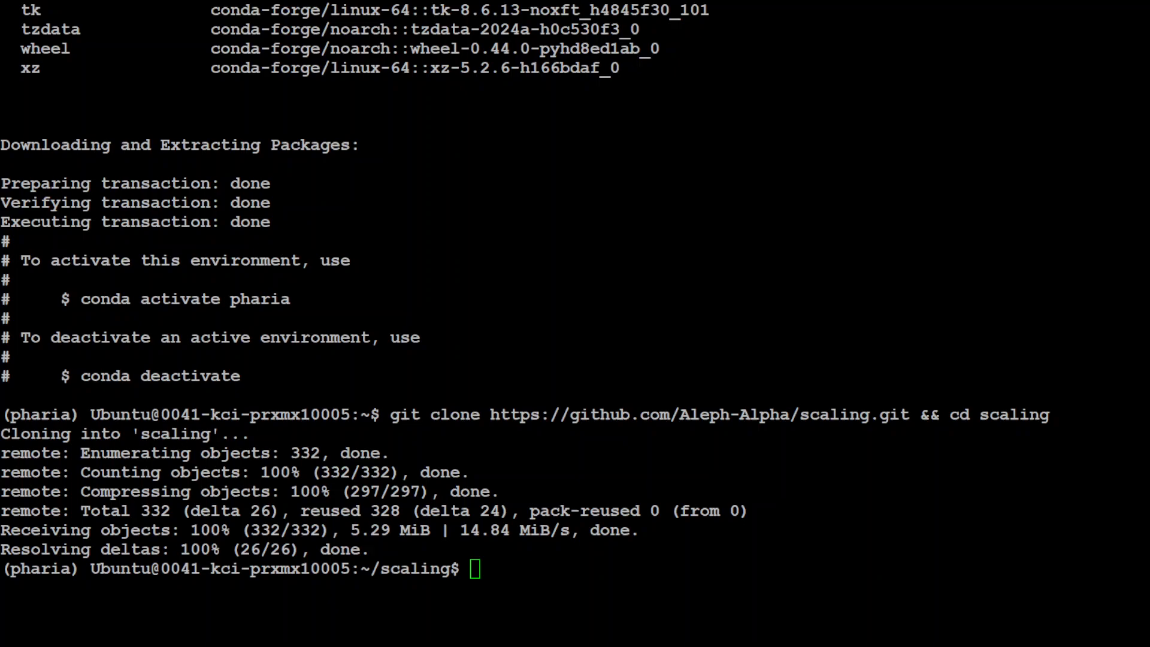
Install the scaling package with pip install . and start huggingface-cli login.
text(pip install .)
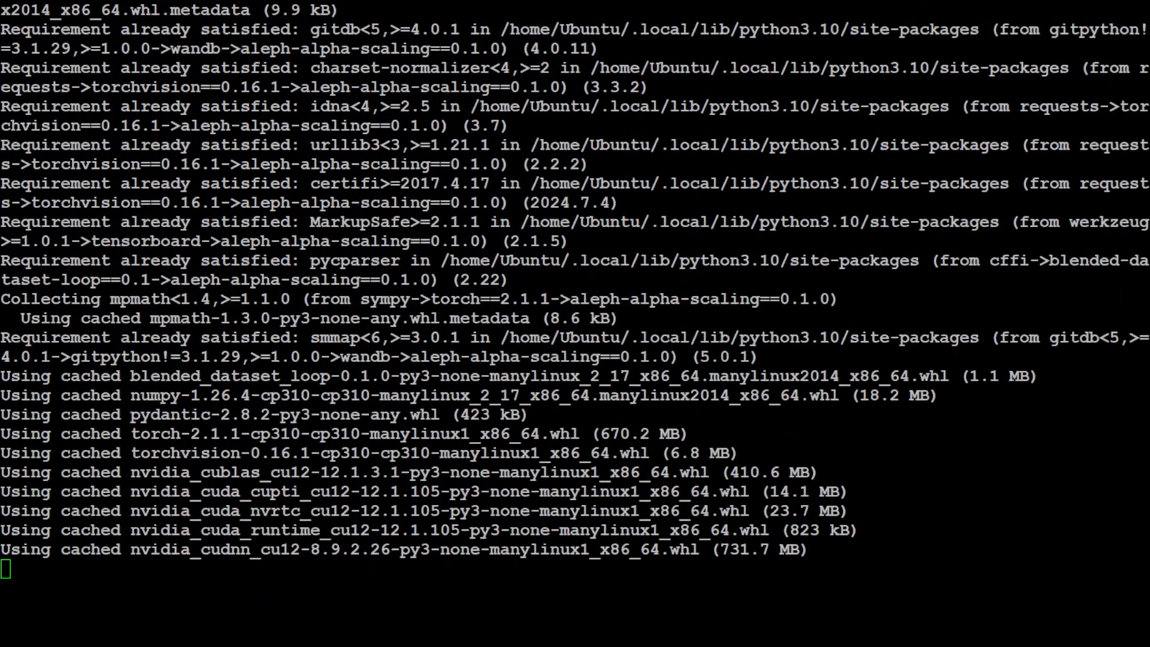
scroll(down, 3)
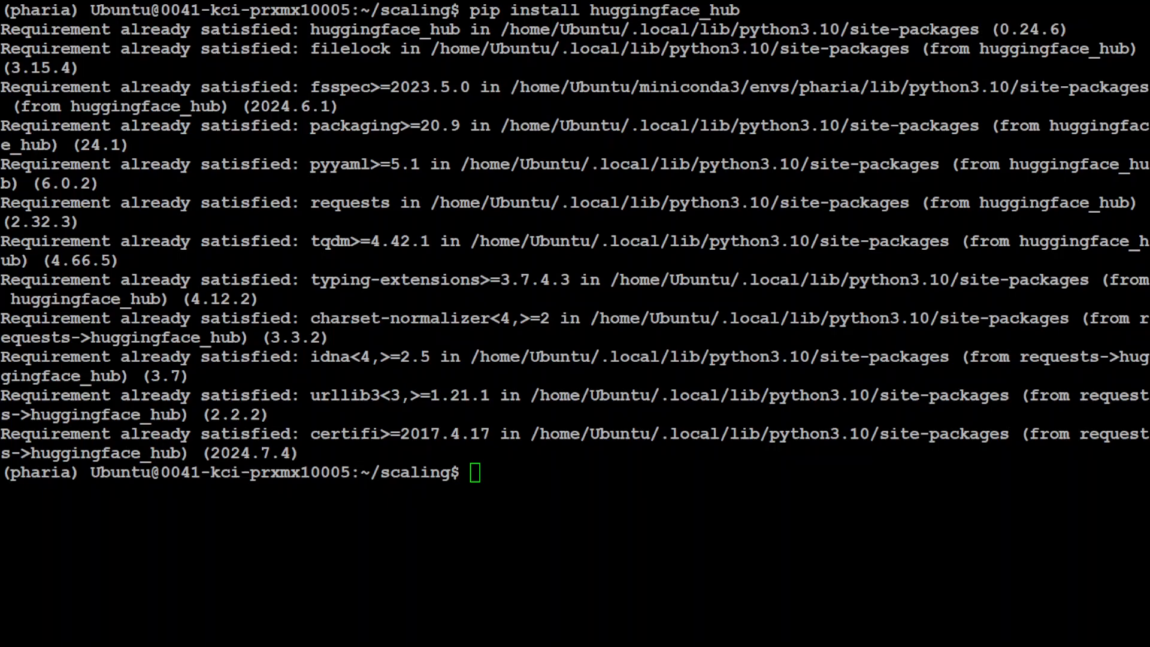
text(huggingface-cli login)
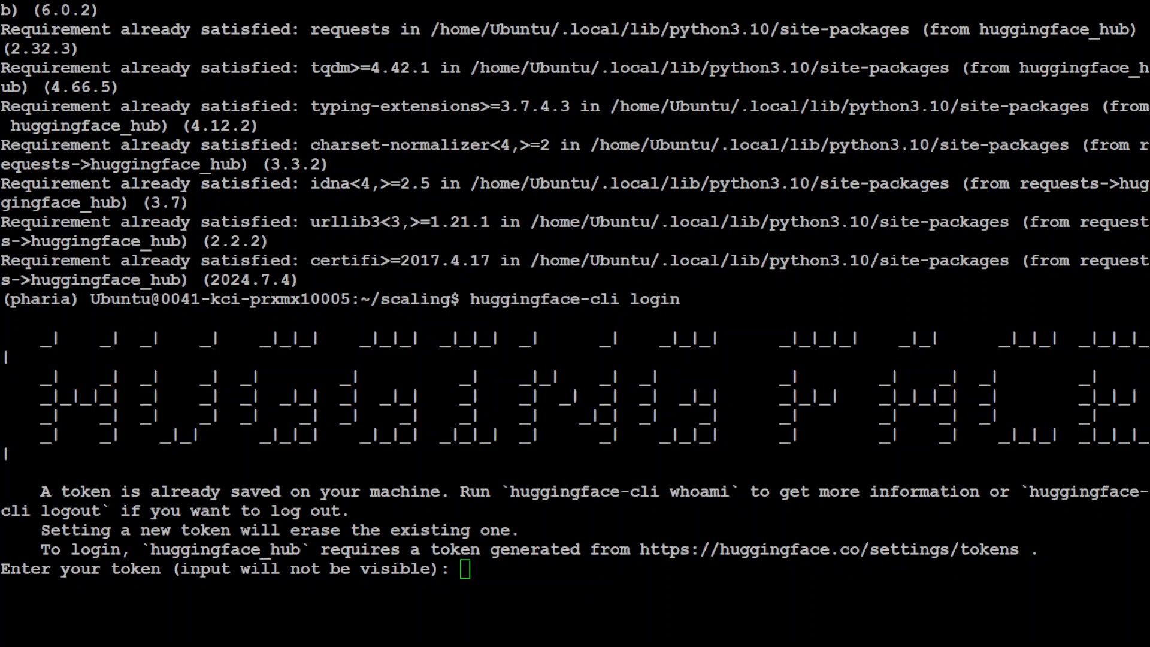
Submit the Hugging Face token, answer Y to the git credential prompt, and clear the terminal.
key(Enter)
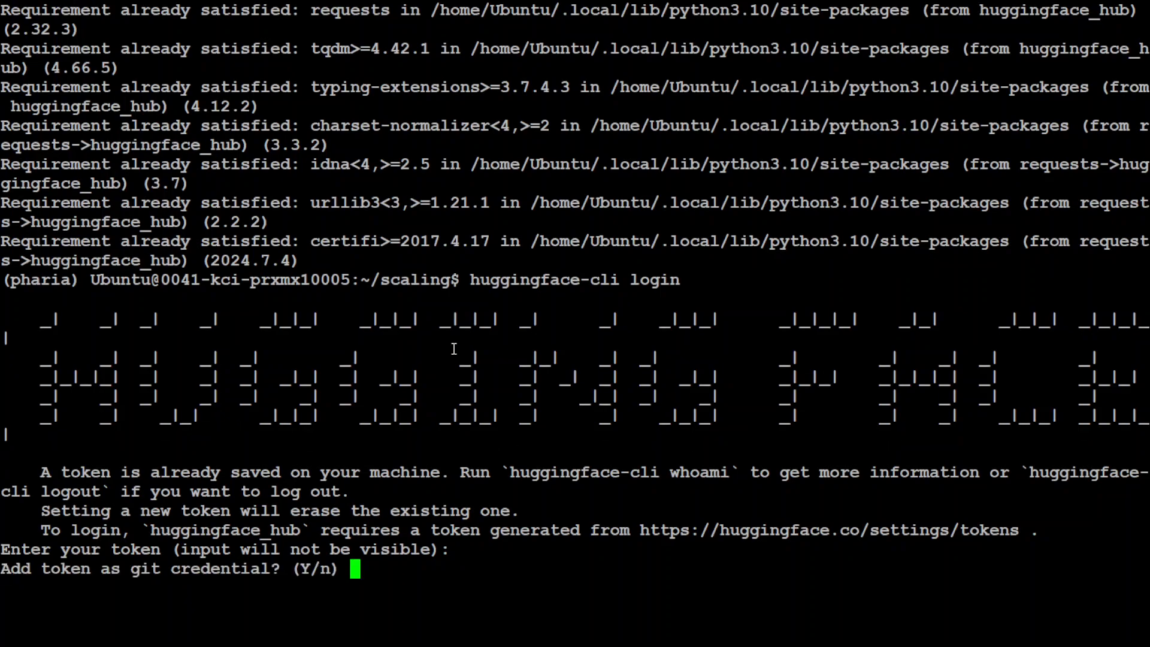
text(Y)
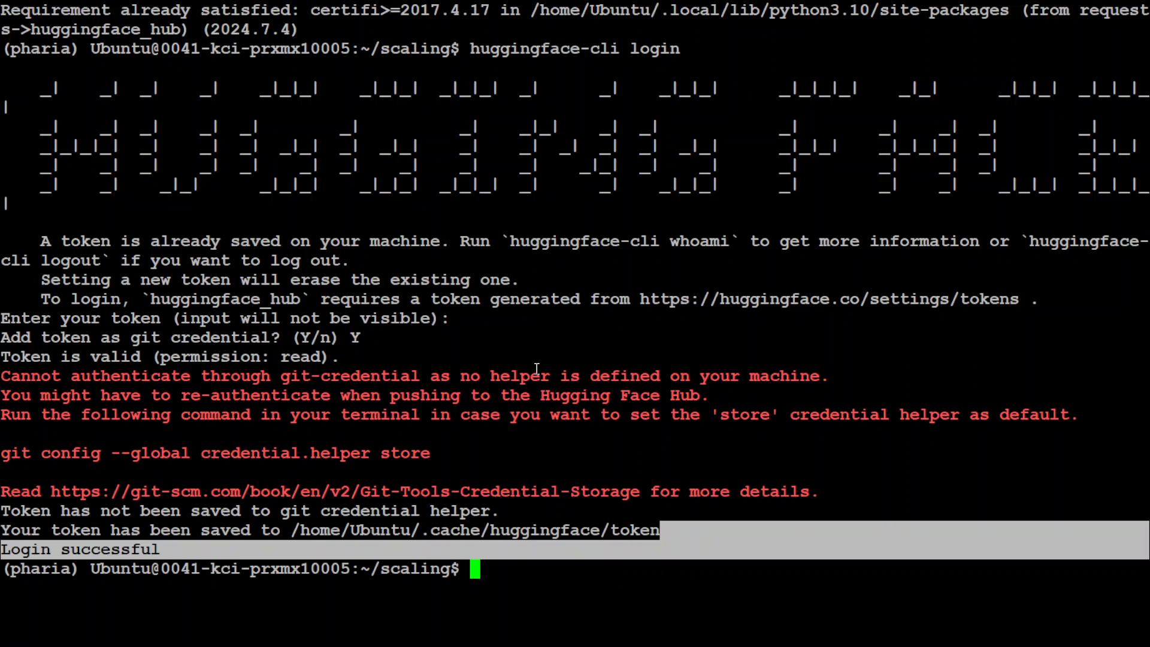
text(clear)
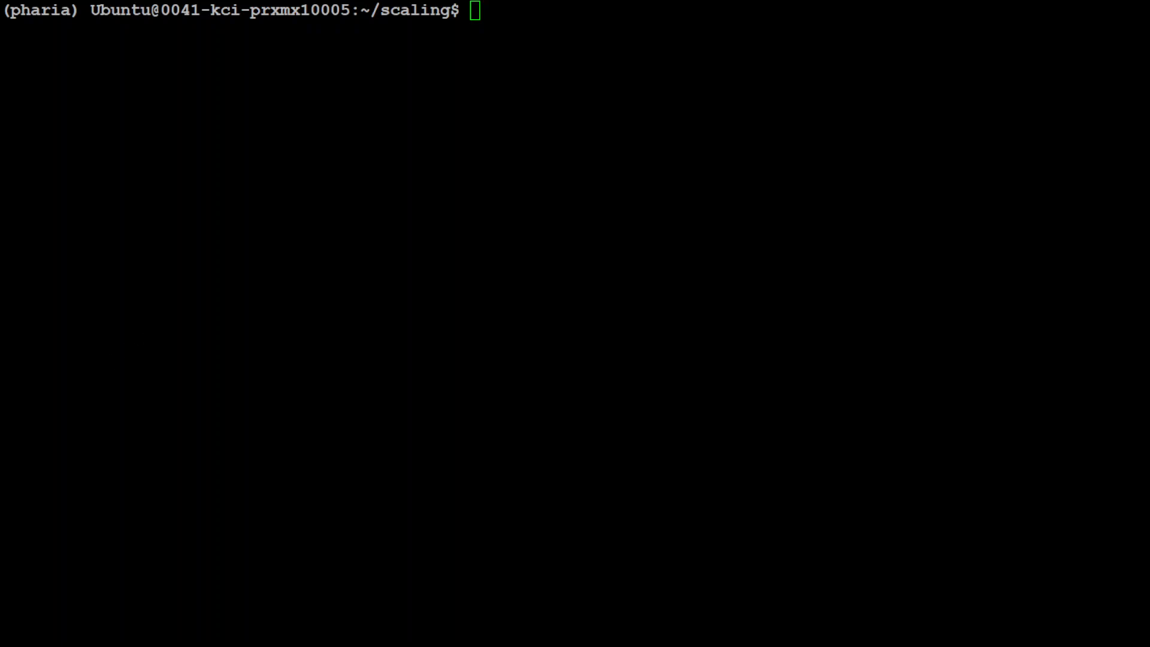
text(py)
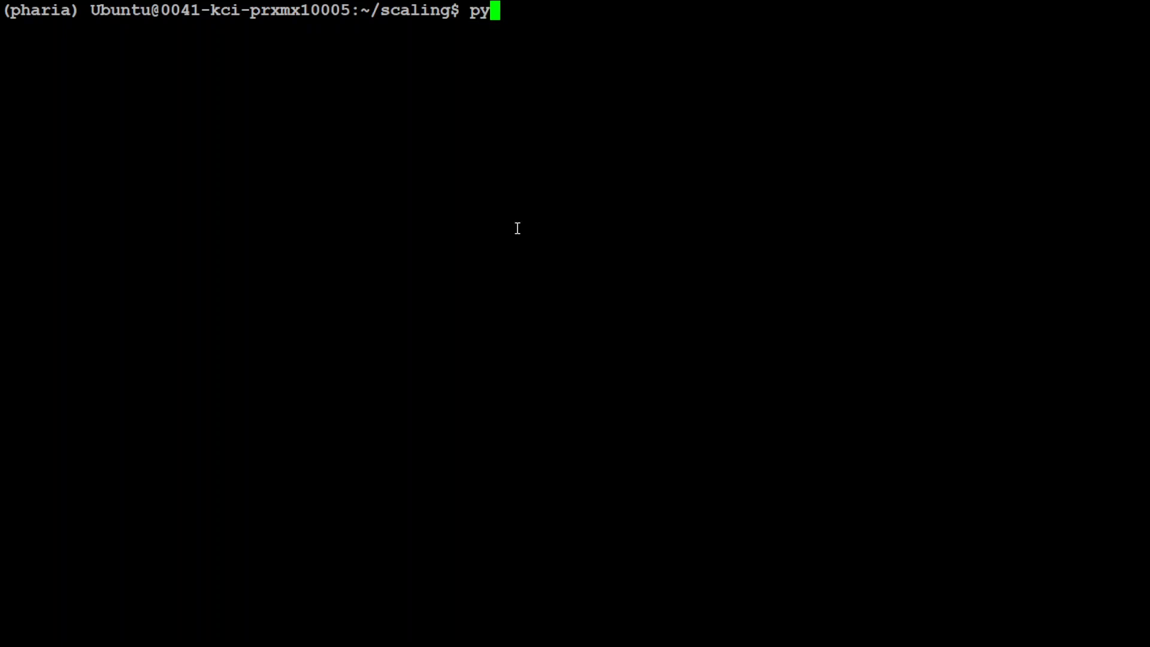
In python3, call snapshot_download("Aleph-Alpha/Pharia-1-LLM-7B-control") to cache the model, then exit.
text(thon3)
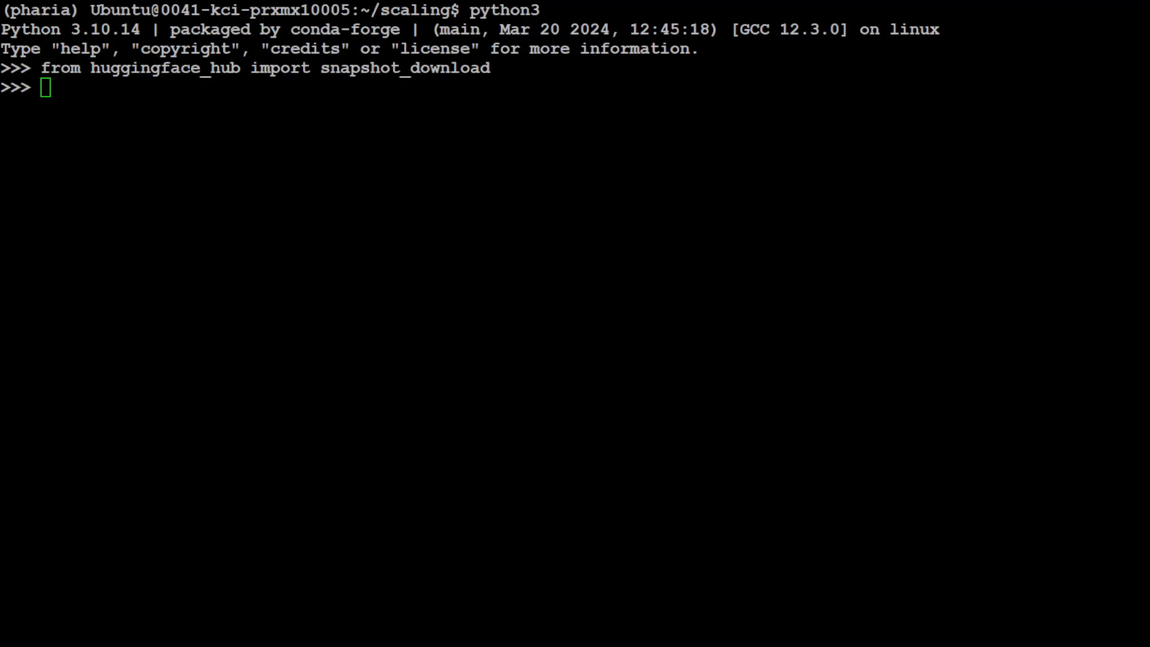
text(snapshot_download("Aleph-Alpha/Pharia-1-LLM-7B-control"))
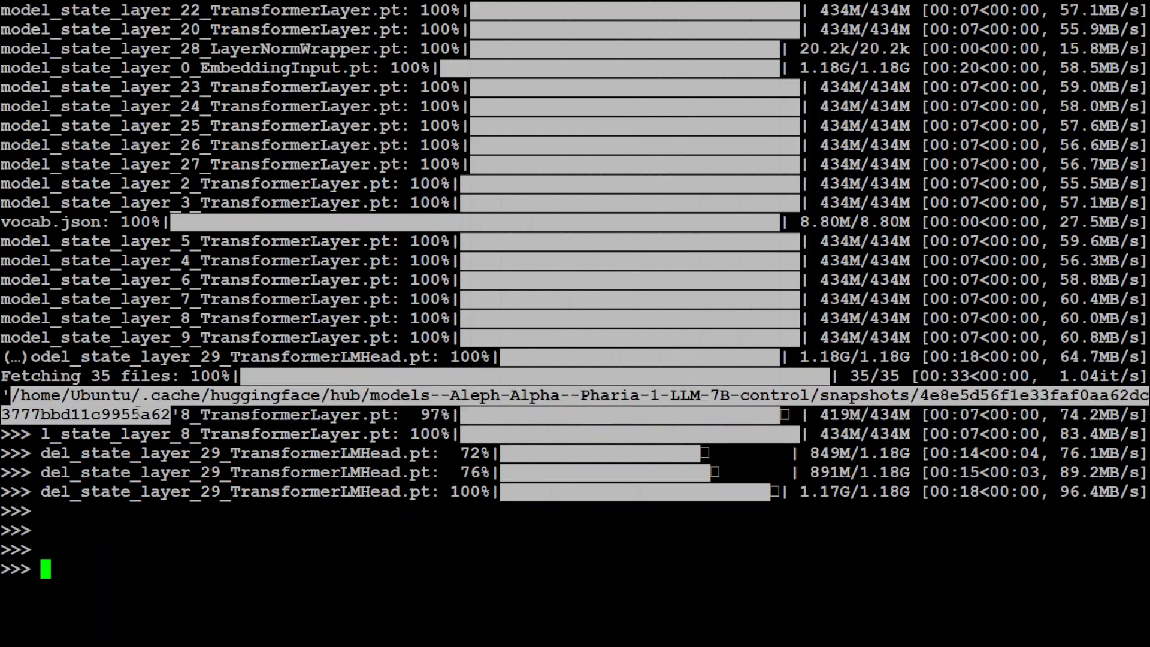
text(/home/Ubuntu/.cache/huggingface/hub/models--Aleph-Alpha--Pharia-1-LLM-7B-control/snapshots/4e8e5d56f1e33faf0aa62dc3777bbd11c9955a62)
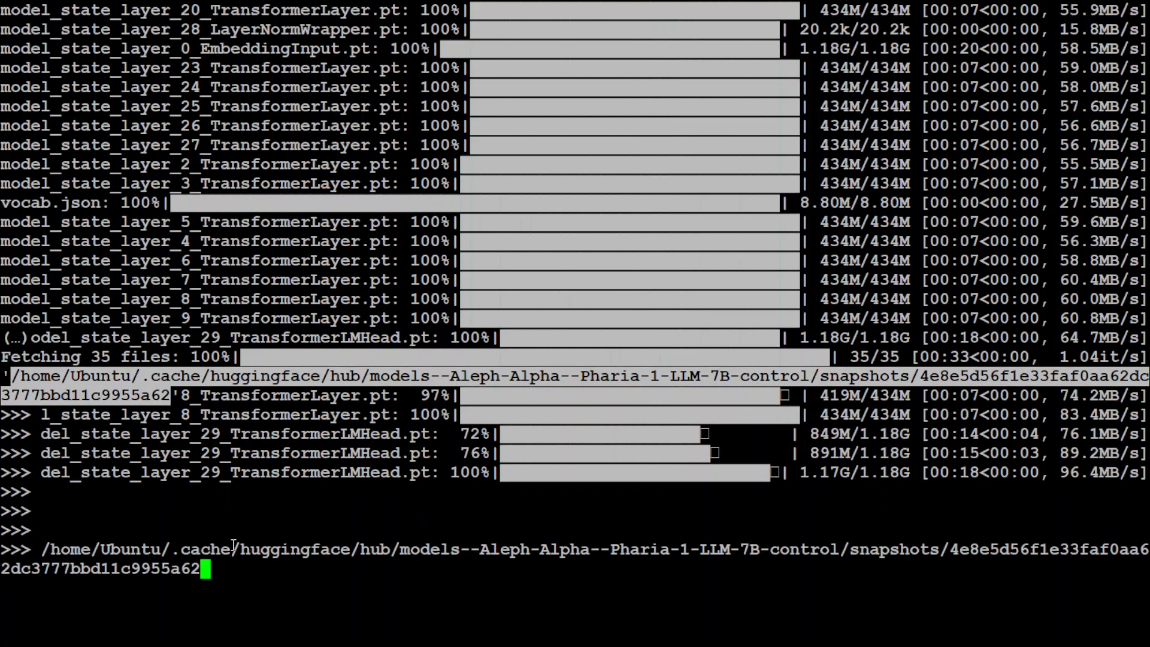
text(snapshot_download("Aleph-Alpha/Pharia-1-LLM-7B-control"))
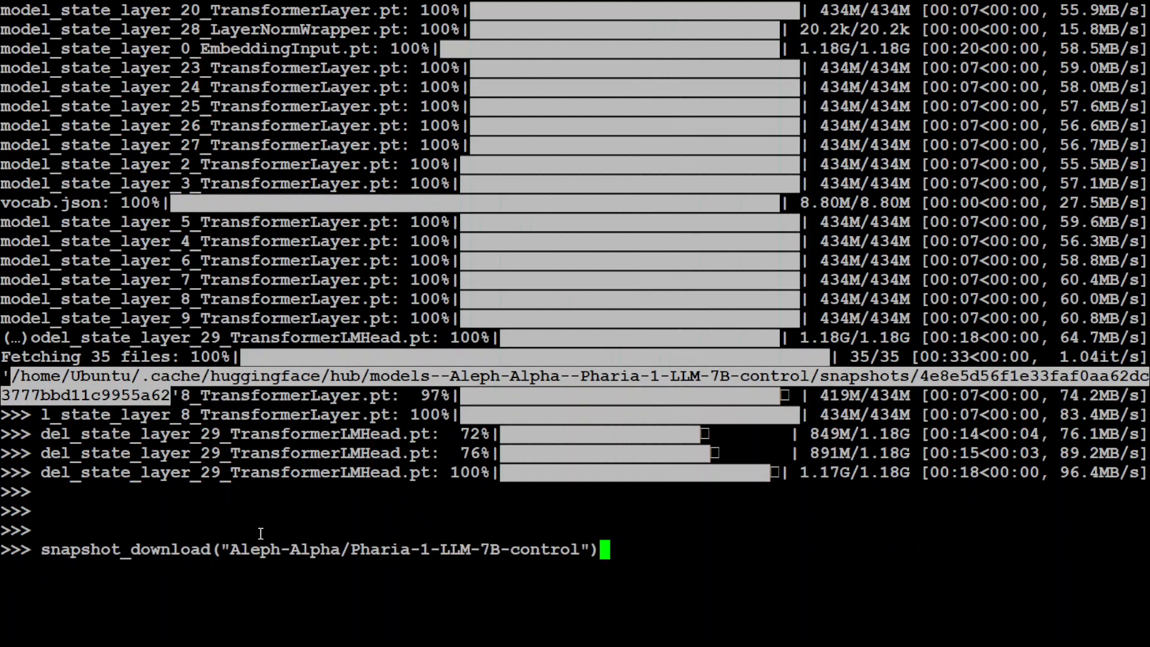
text(exit()
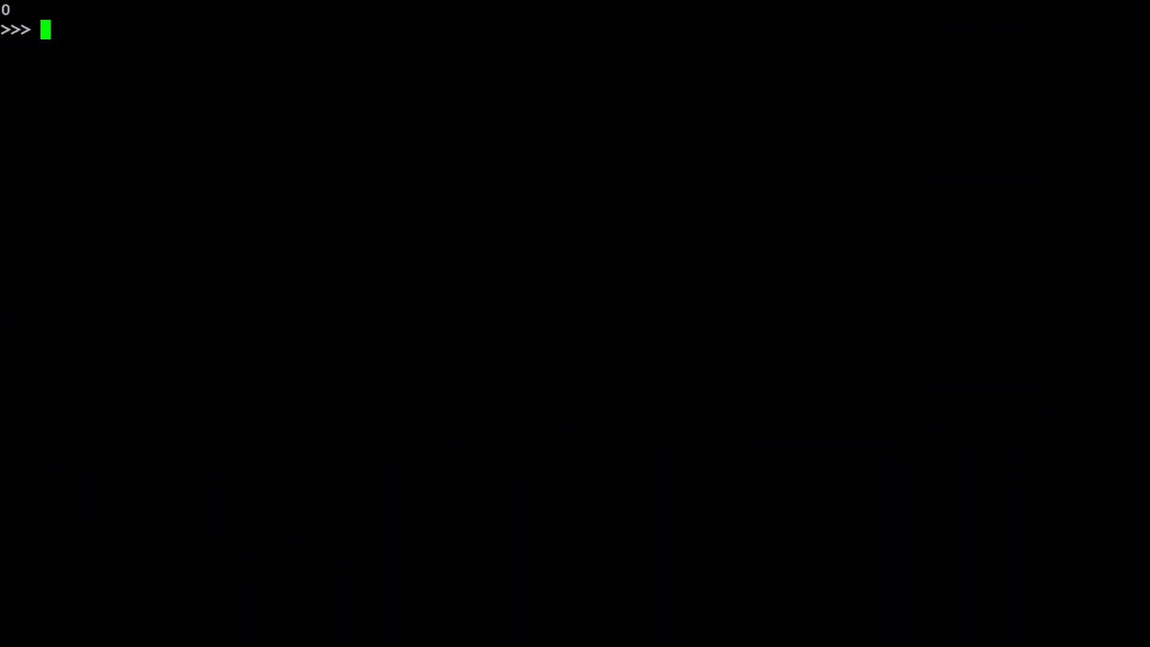
Import Path from pathlib and TransformerInferenceModule from scaling.transformer.inference.
text(from pathlib import Path)
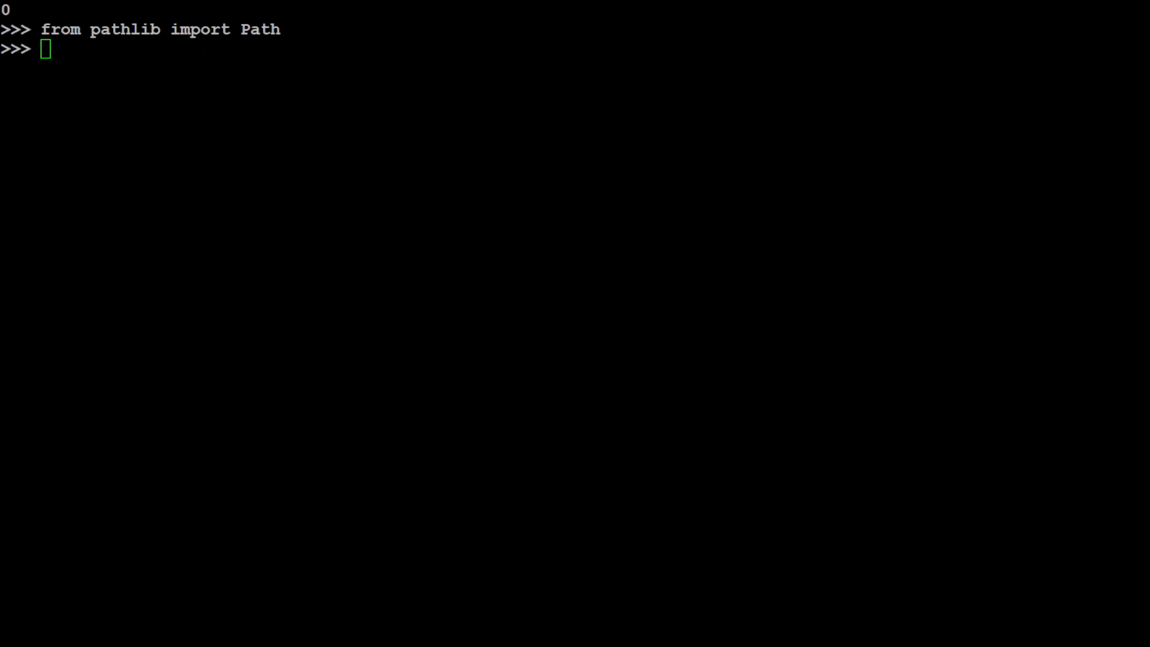
text(from scaling.transformer.inference import TransformerInferenceModule)
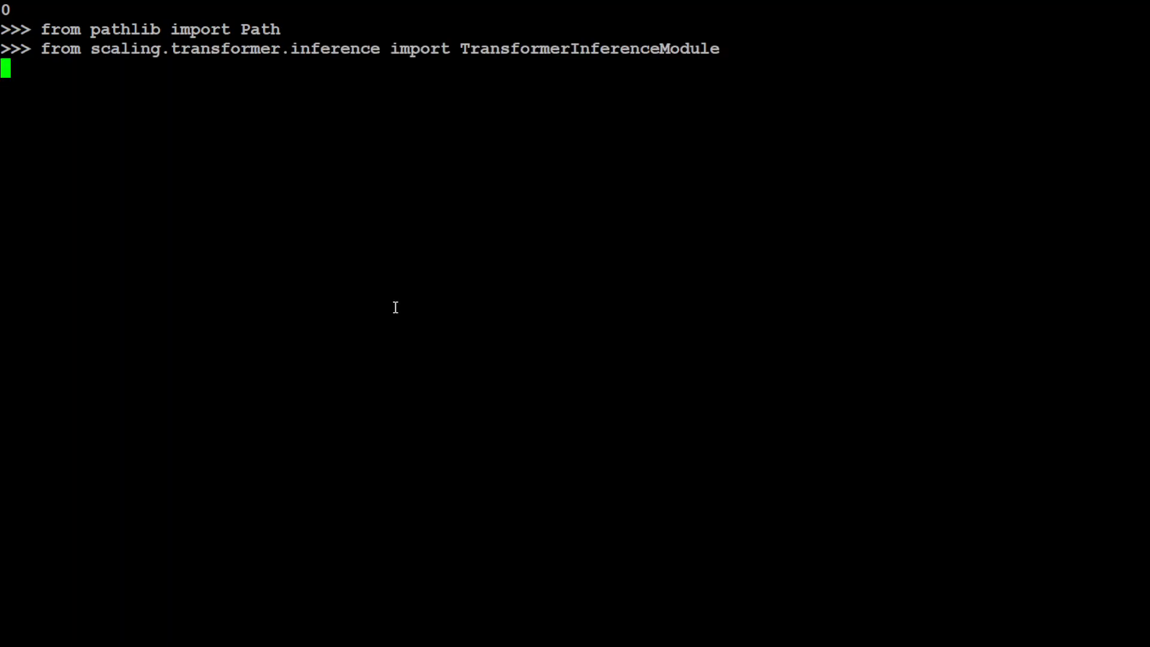
mouse_move(258, 135)
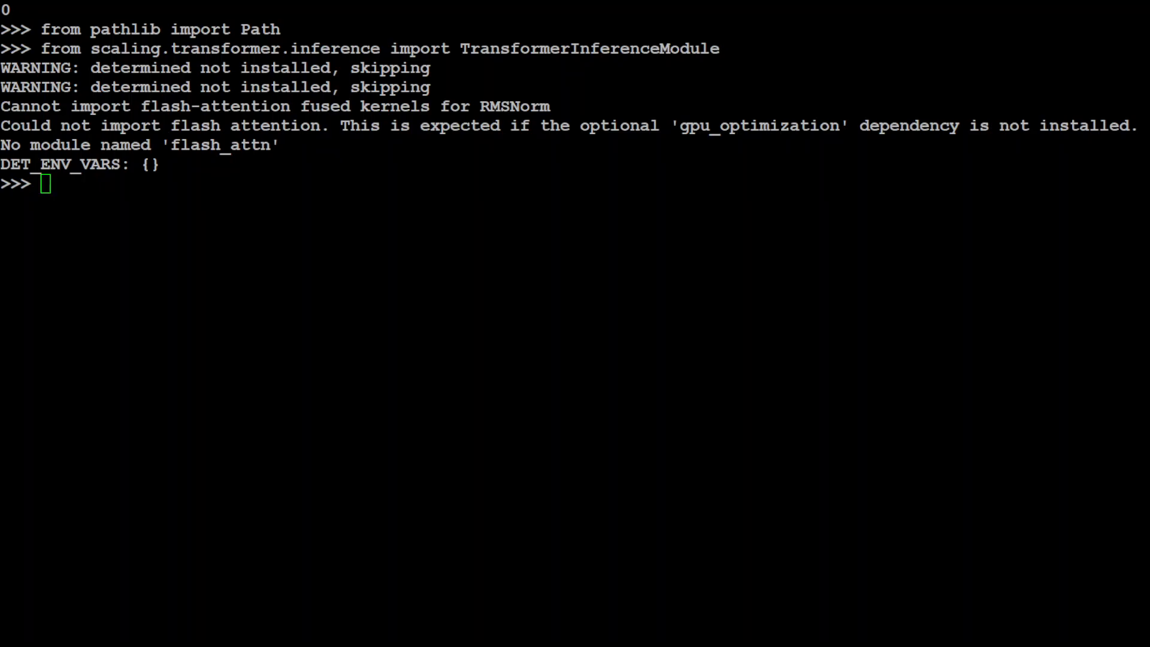
Load inference_model with TransformerInferenceModule.from_checkpoint on the cached snapshot path.
text(inference_model = TransformerInferenceModule.from_checkpoint()
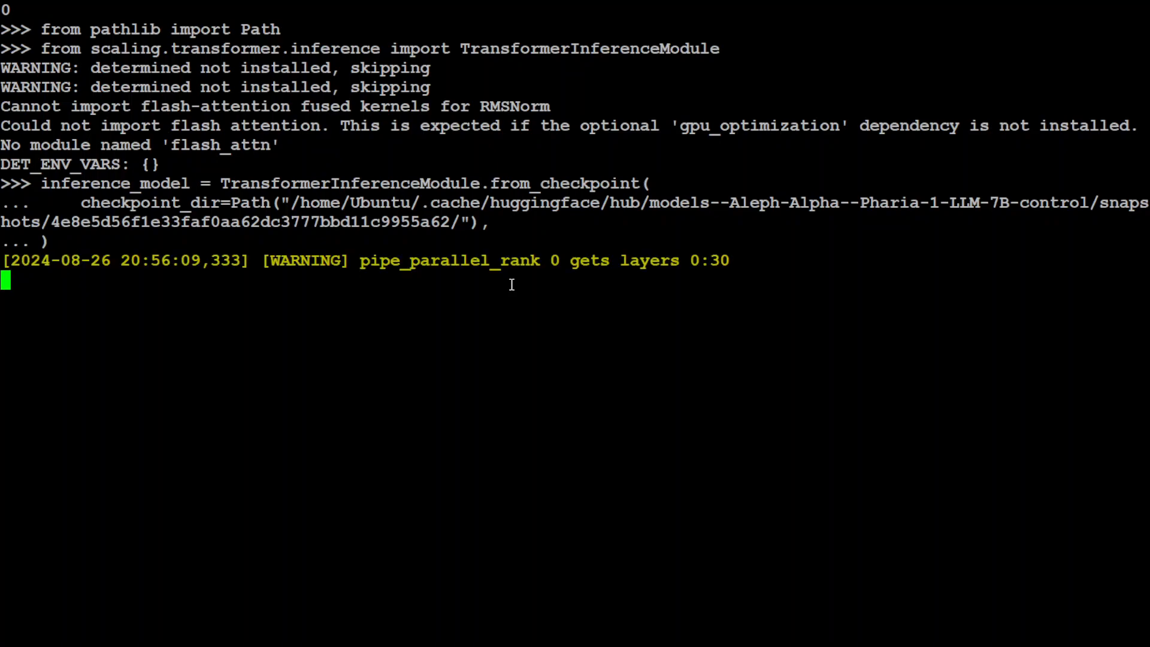
mouse_move(625, 287)
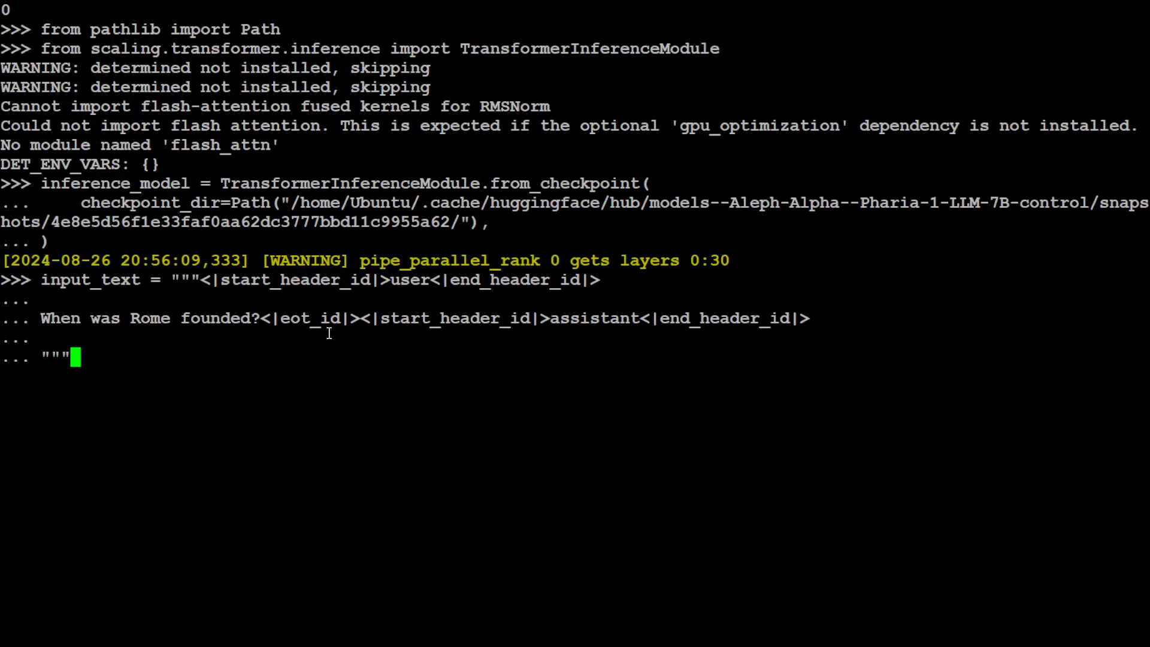
Generate 100 tokens for the Rome prompt and print the completion text.
key(Enter)
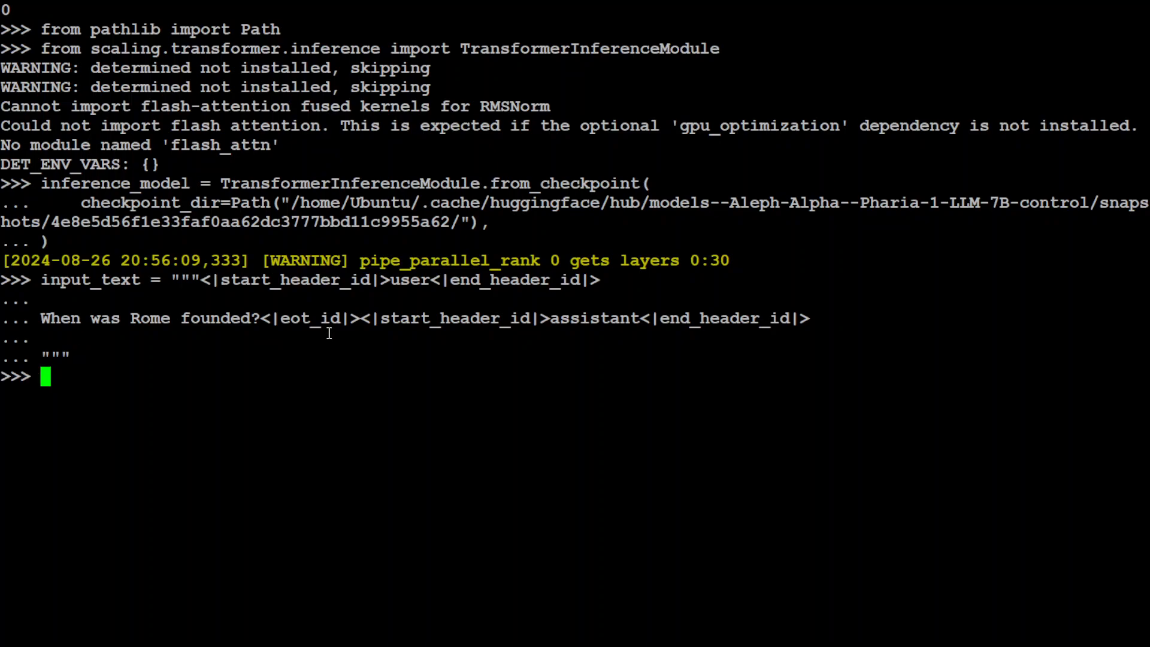
mouse_move(351, 366)
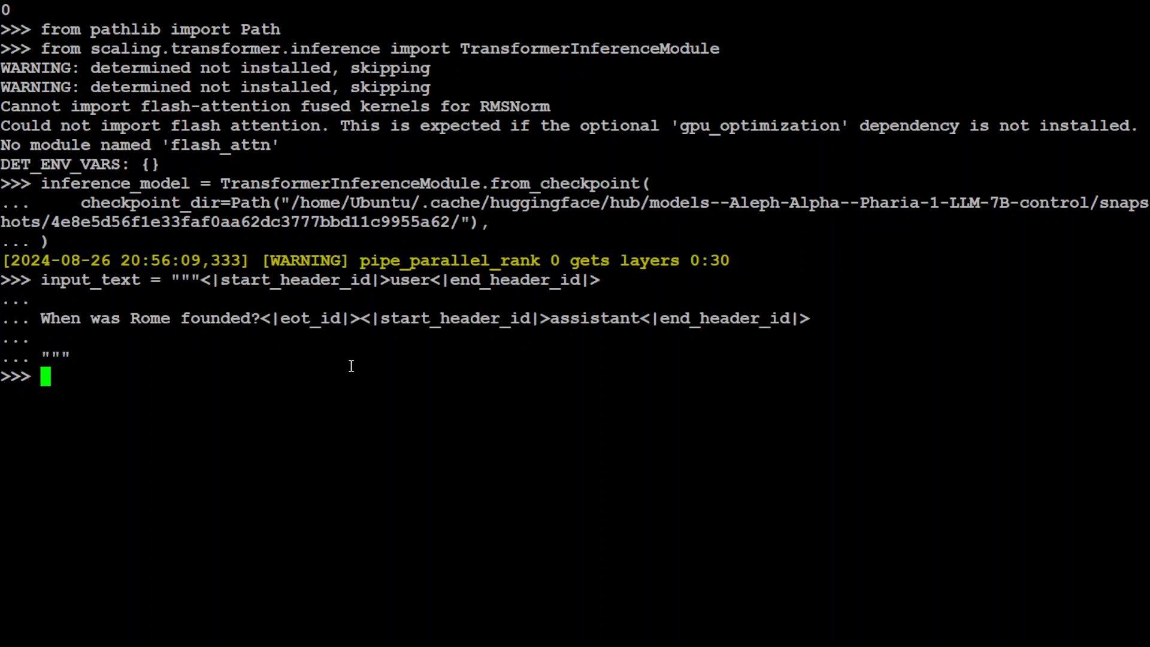
mouse_move(614, 324)
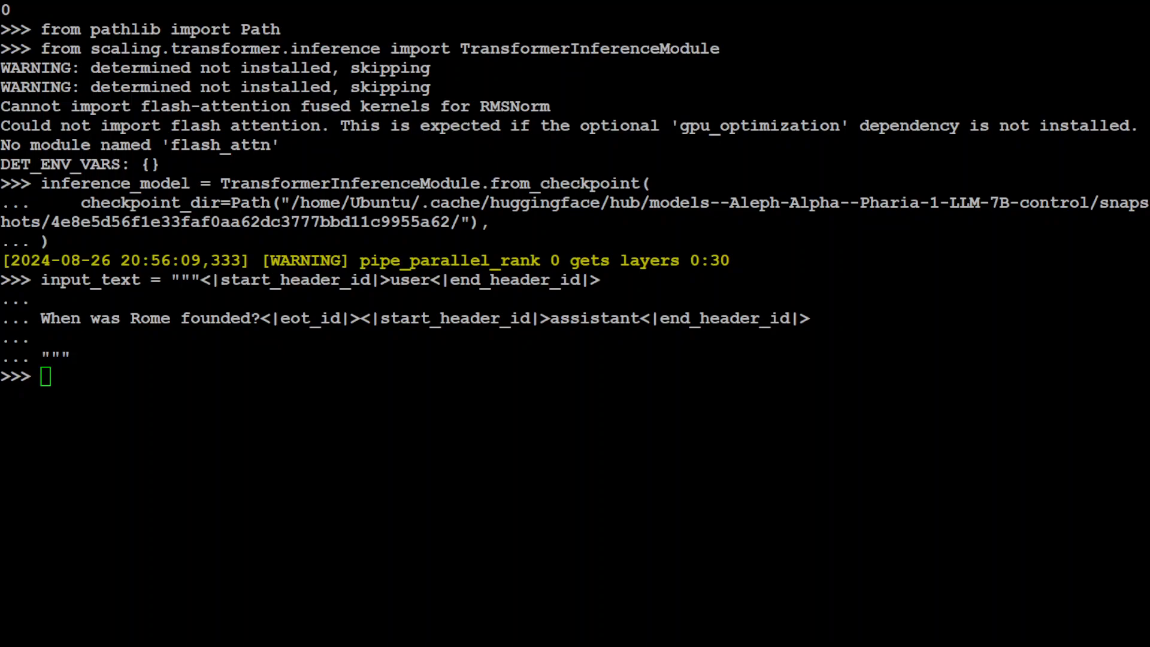
text(generation = inference_model.generate(max_tokens=100, input_text=input_text))
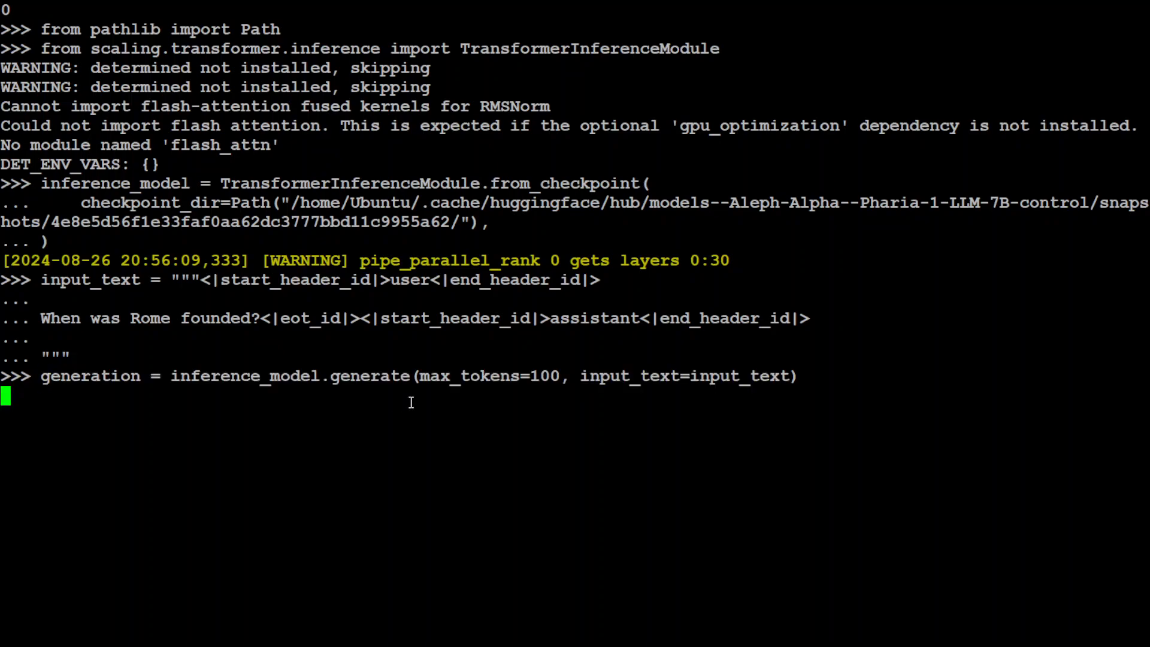
text(print(generation.completion_text))
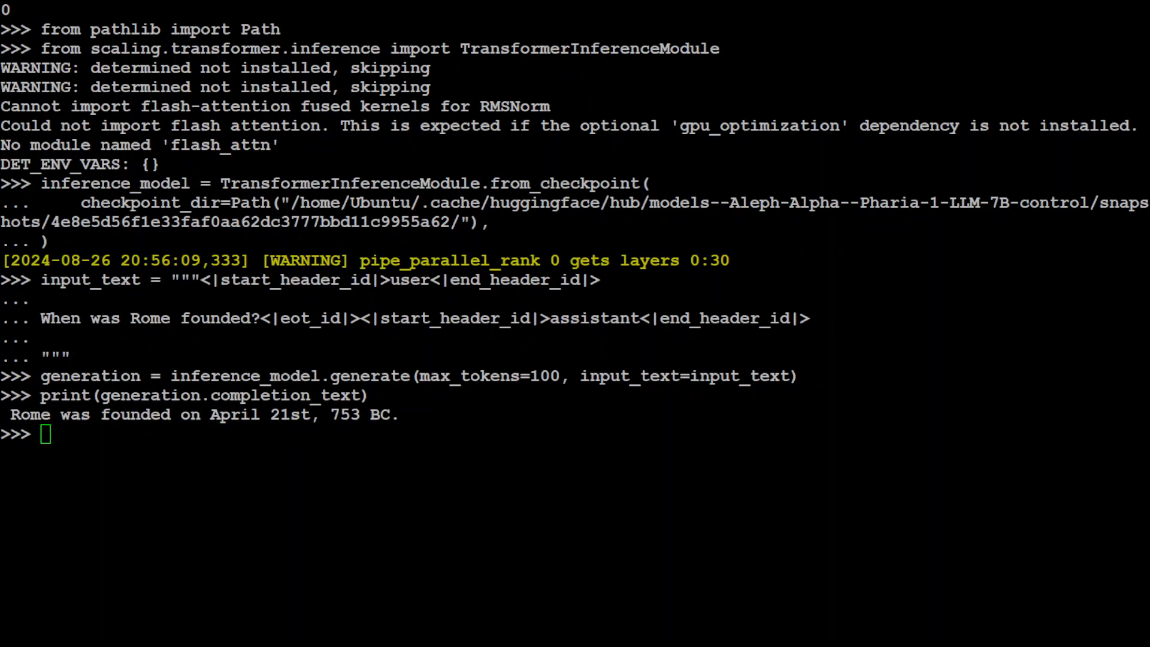
Print the model's ePrivacy Directive completion and highlight part of the answer.
text(c)
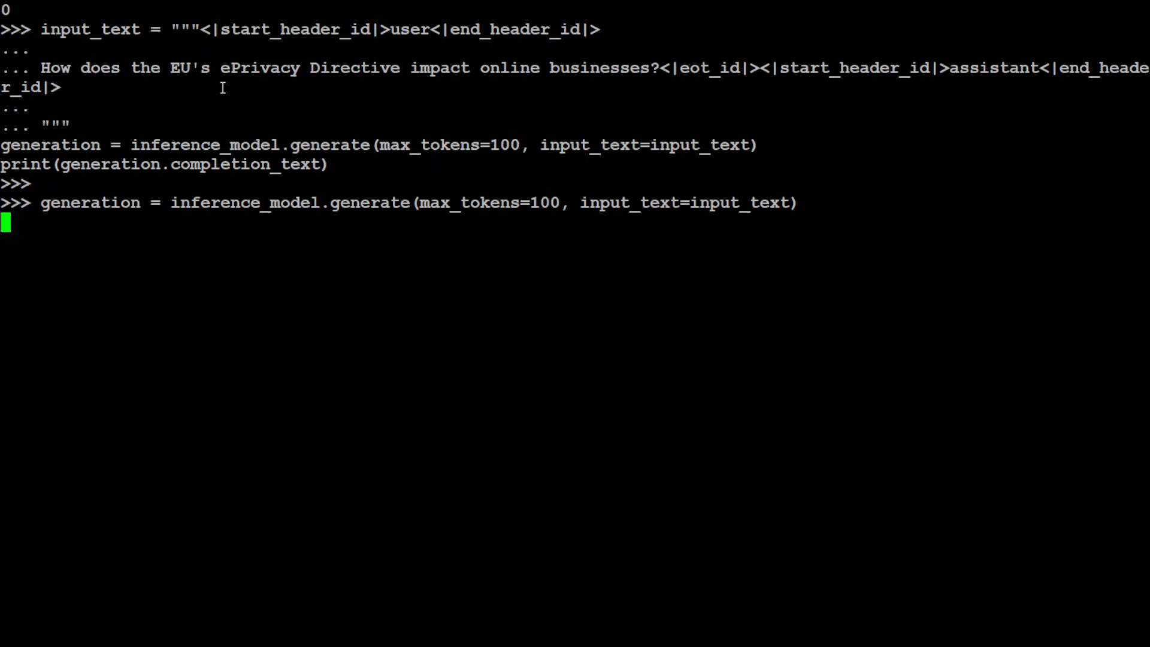
mouse_move(504, 84)
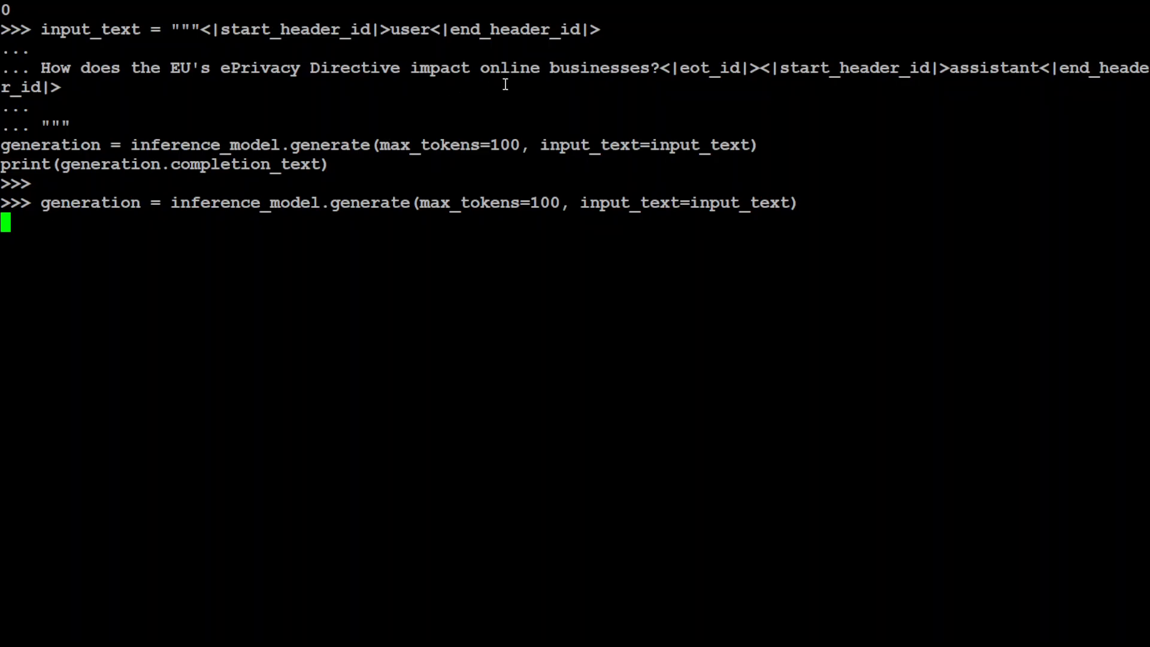
text(print(generation.completion_text))
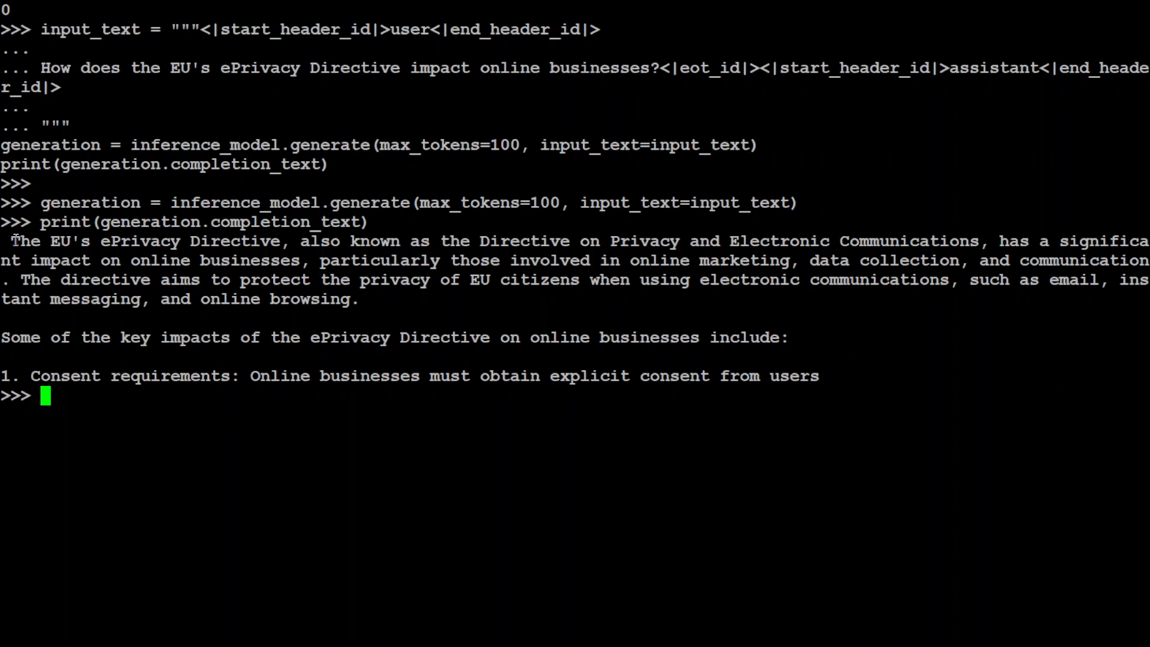
drag(10, 241, 187, 240)
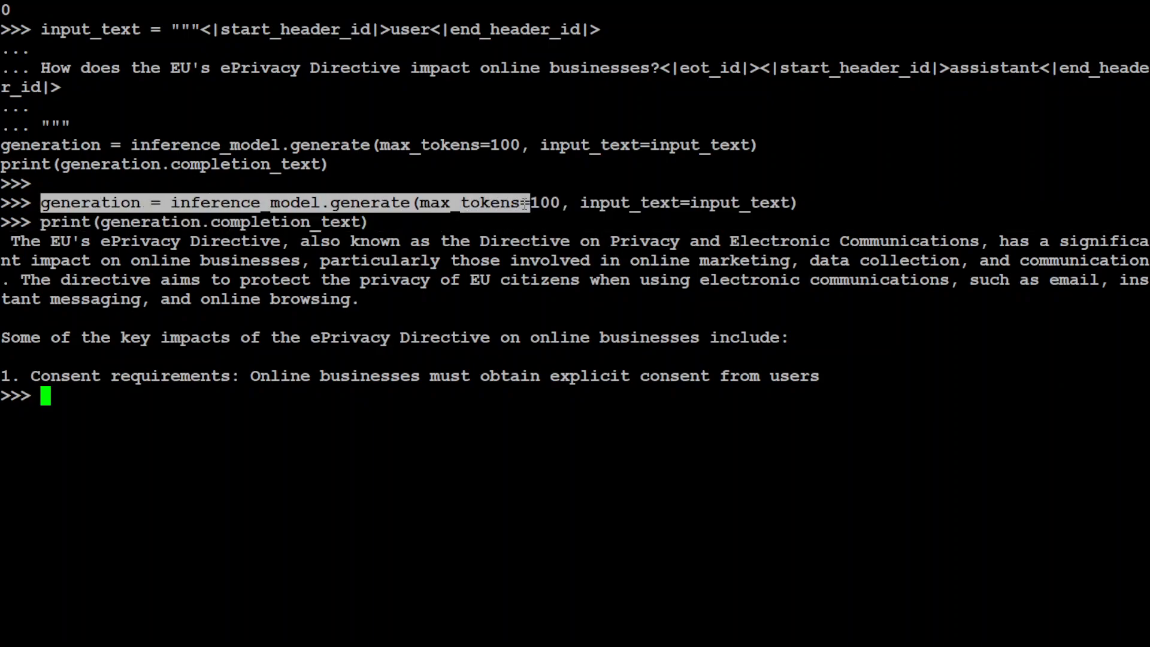
Regenerate the ePrivacy Directive answer with max_tokens=500 and scroll through the longer output.
text(generation = inference_model.generate(max_tokens=)
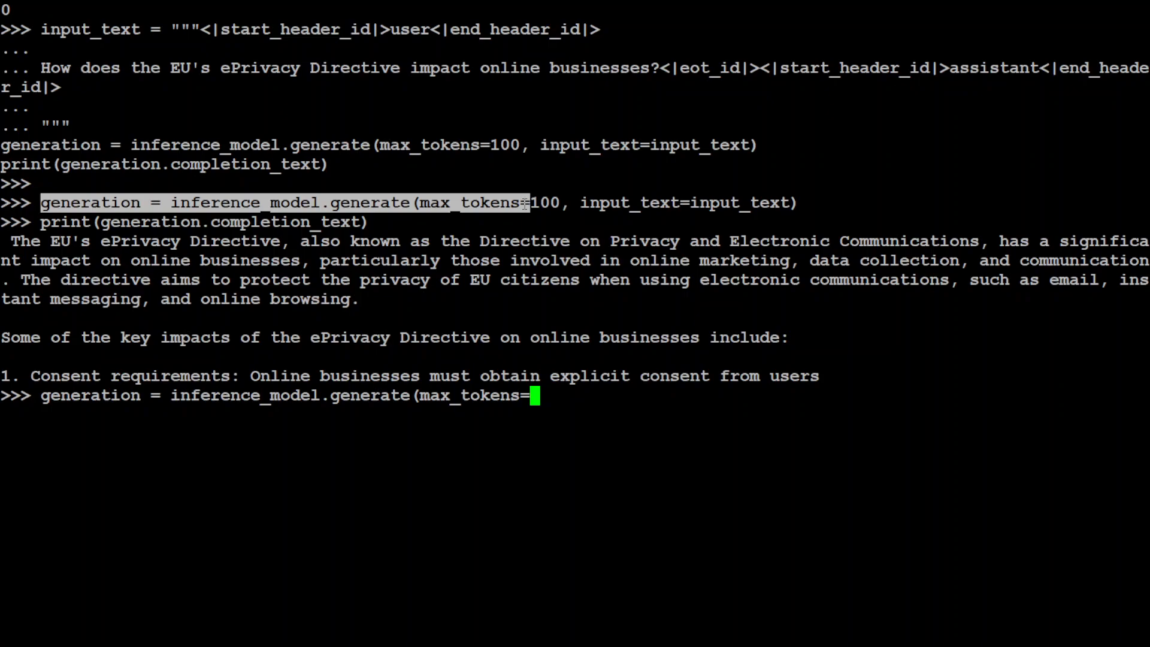
text(500)
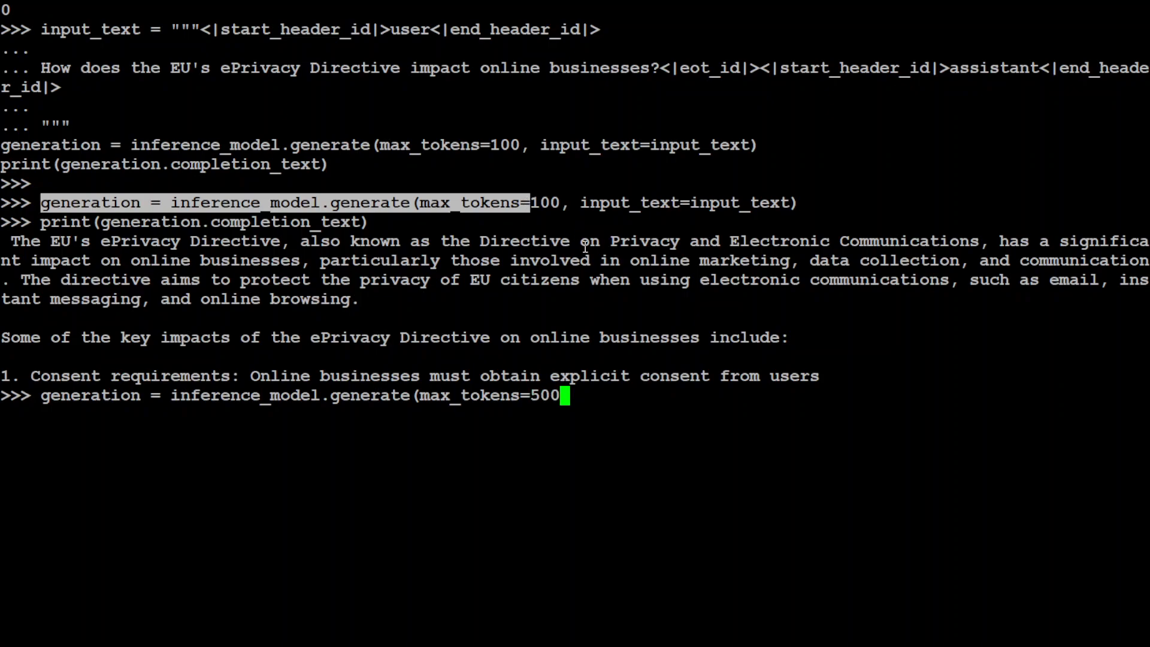
text(, input_text=input_text))
text(print(generation.completion_text))
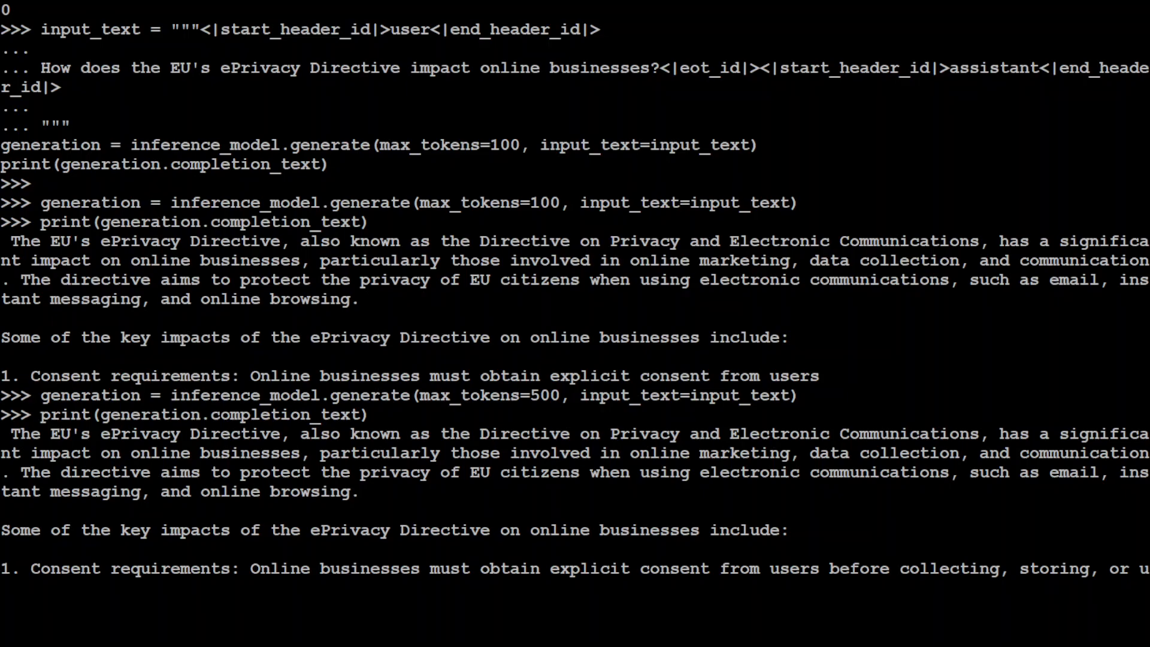
scroll(down, 3)
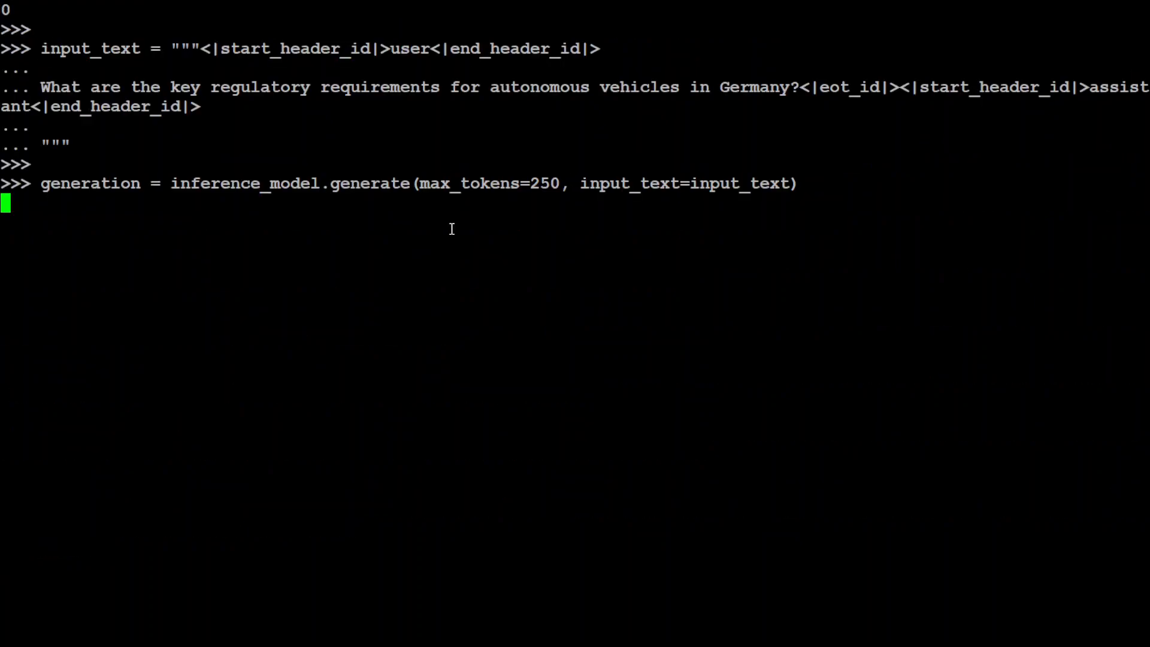
mouse_move(103, 103)
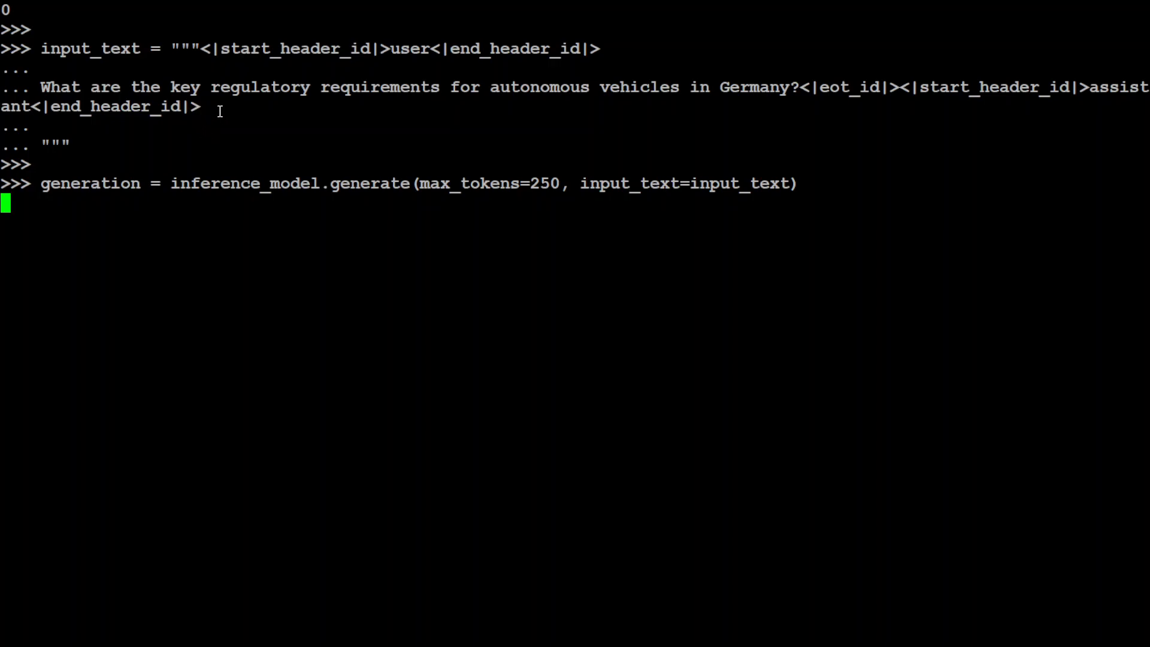
mouse_move(574, 108)
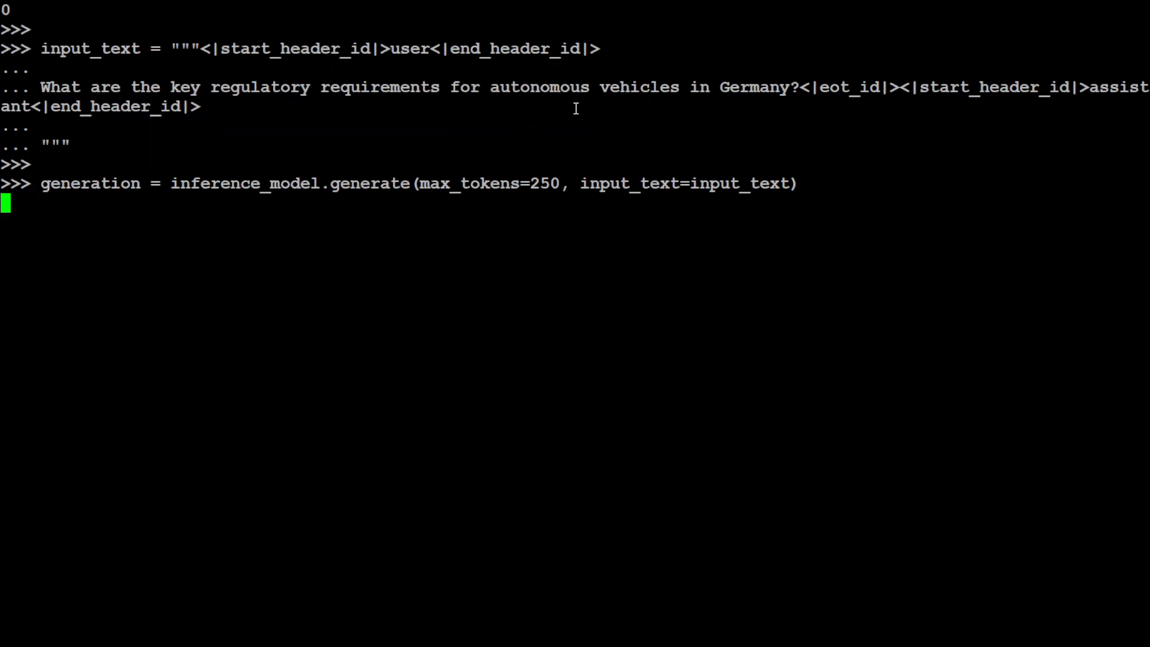
mouse_move(831, 133)
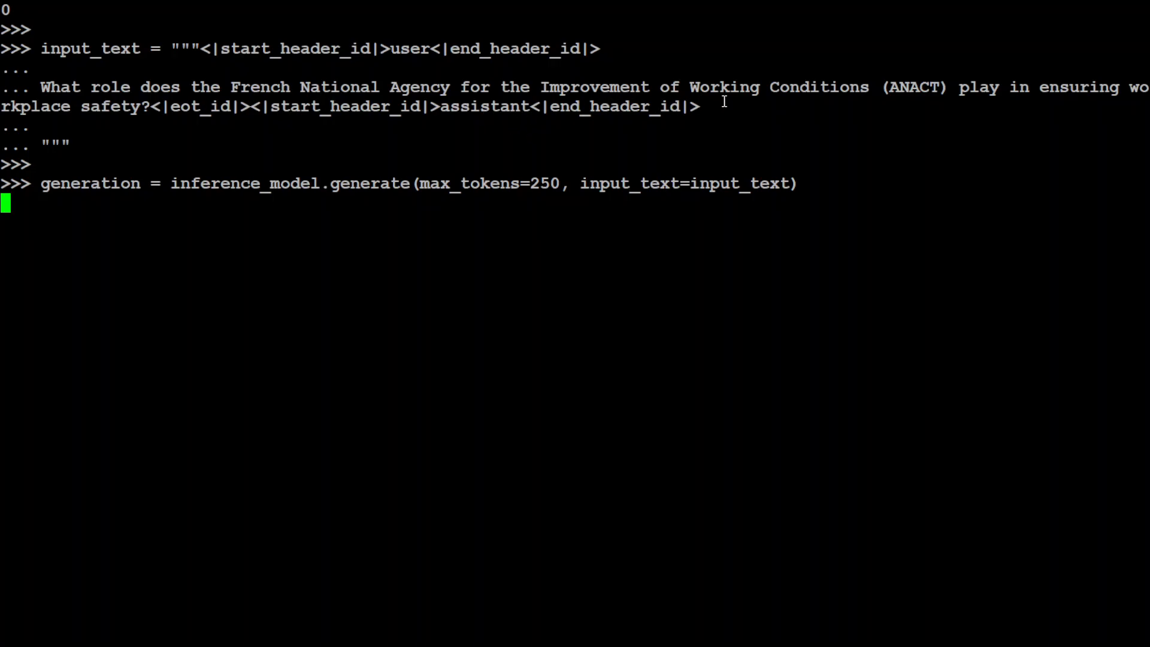
mouse_move(1080, 109)
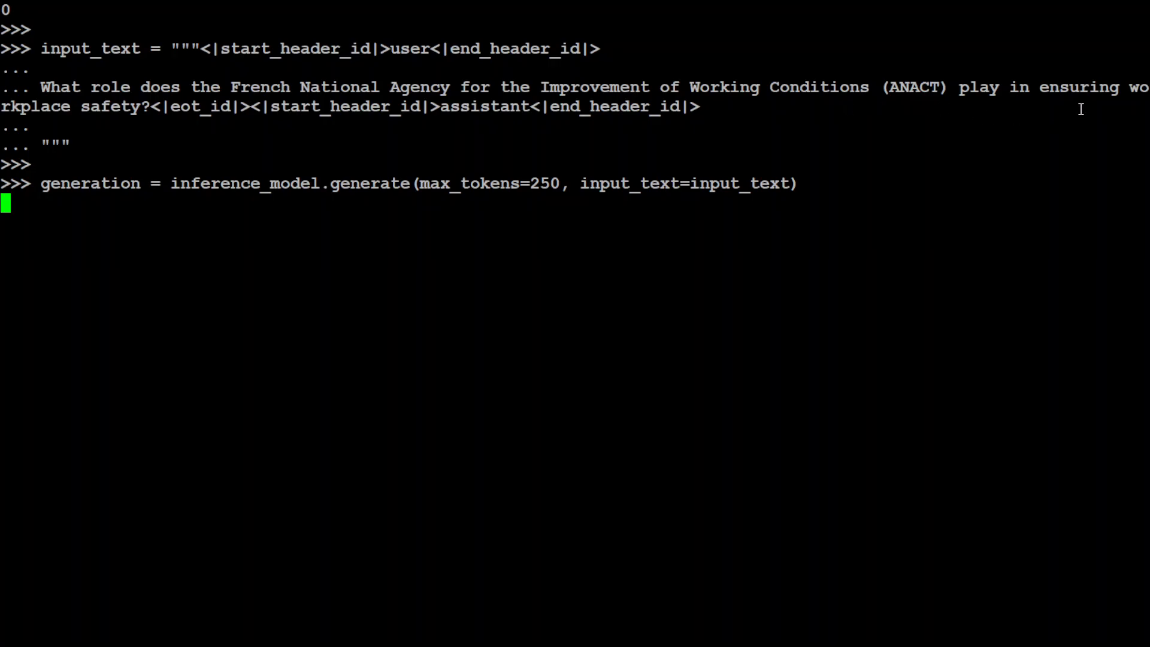
mouse_move(227, 132)
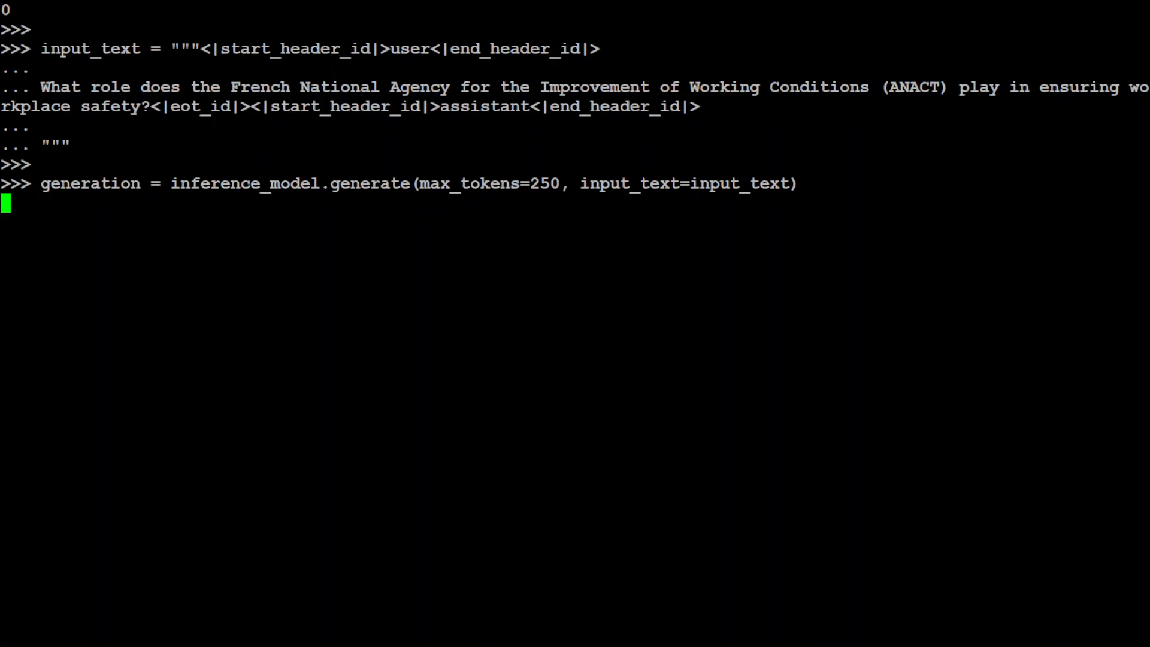
Print generation.completion_text for the ANACT workplace safety answer.
text(print(generation.completion_text))
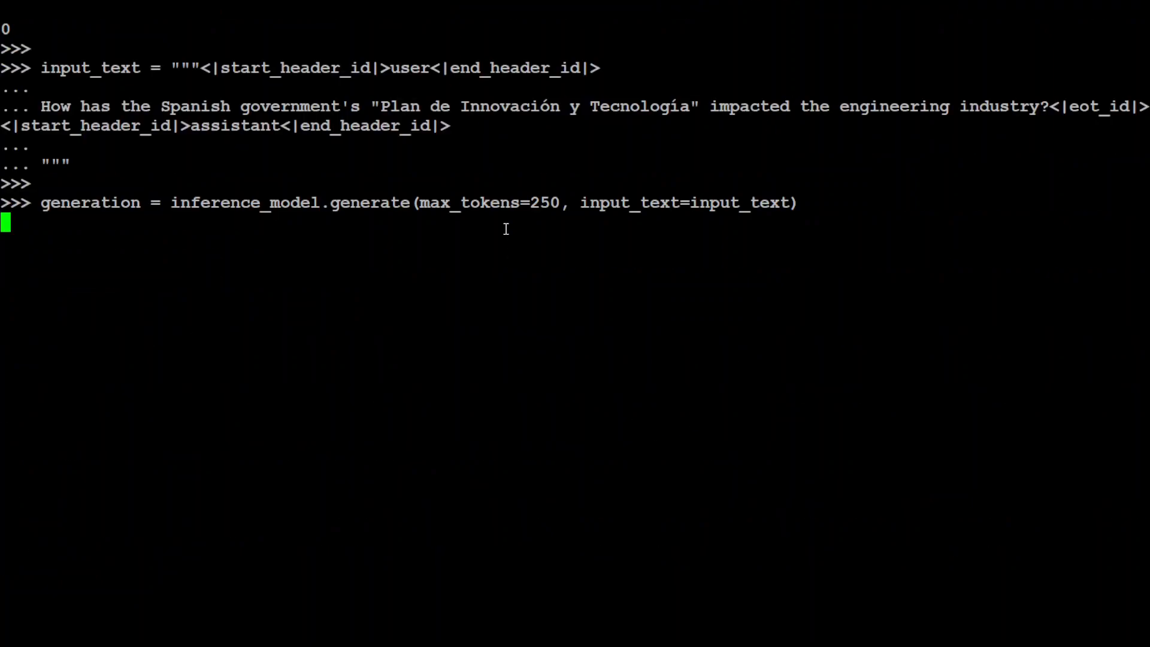
mouse_move(228, 153)
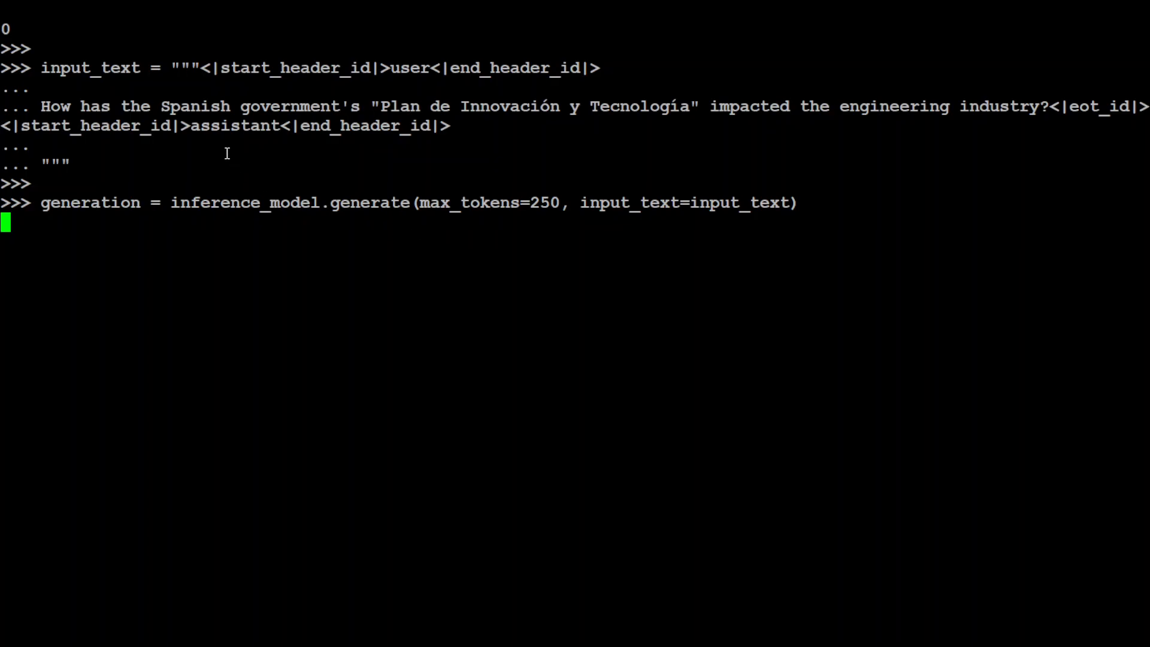
mouse_move(522, 134)
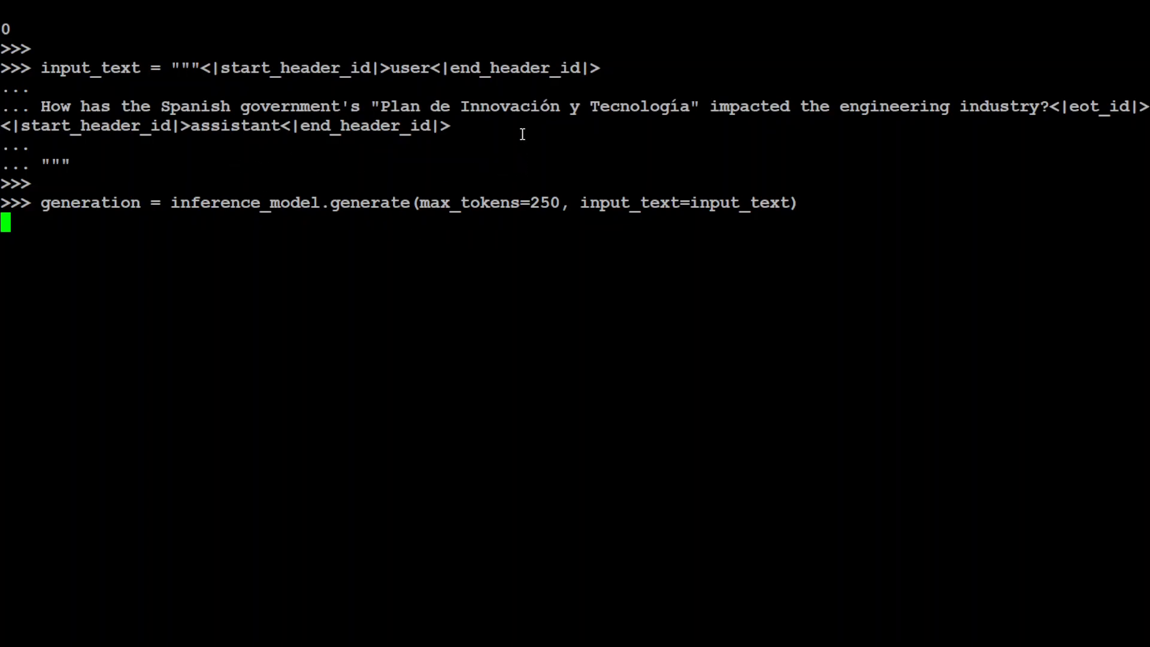
mouse_move(699, 134)
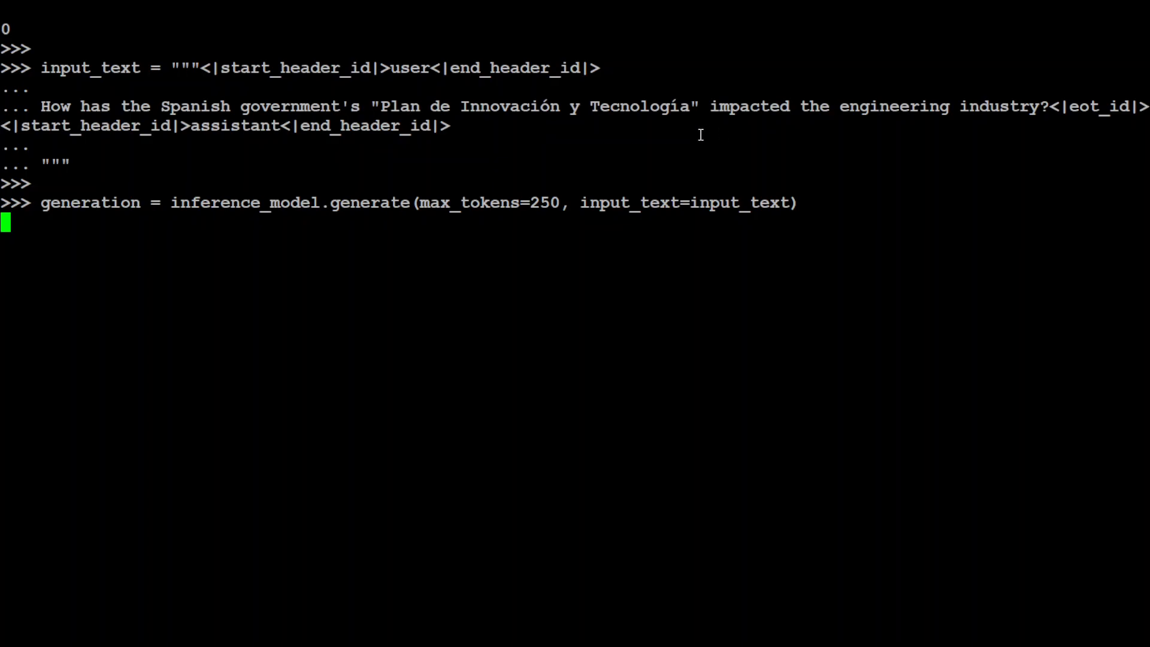
mouse_move(766, 228)
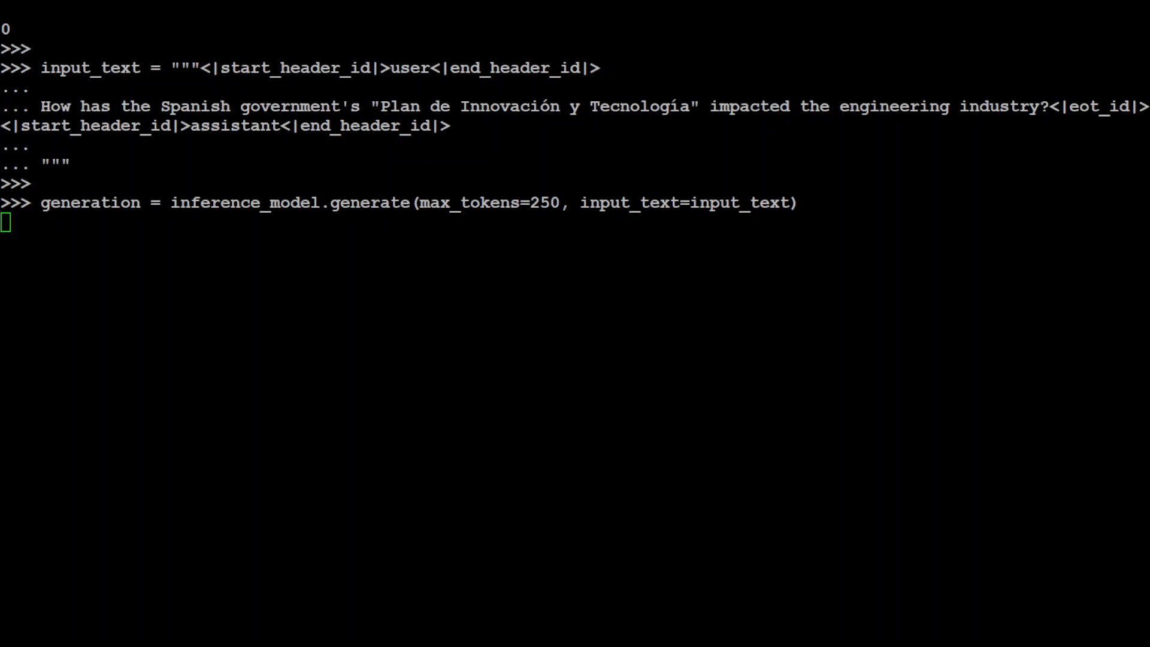
Print generation.completion_text for the Plan de Innovación y Tecnología answer.
text(print(generation.completion_text))
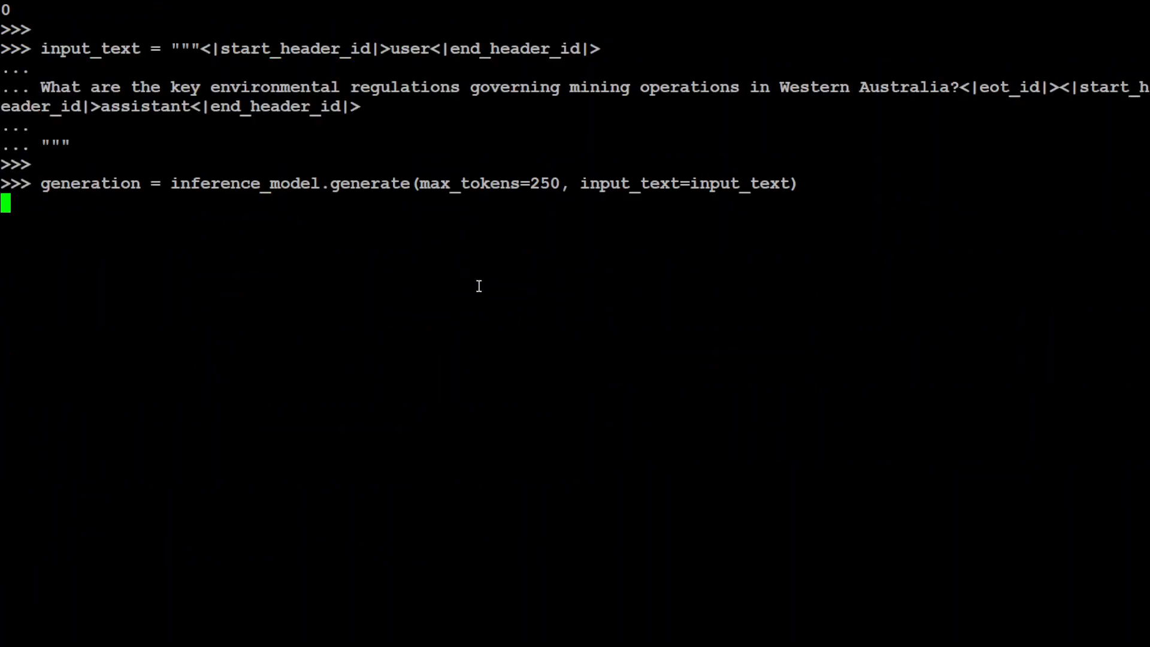
mouse_move(201, 158)
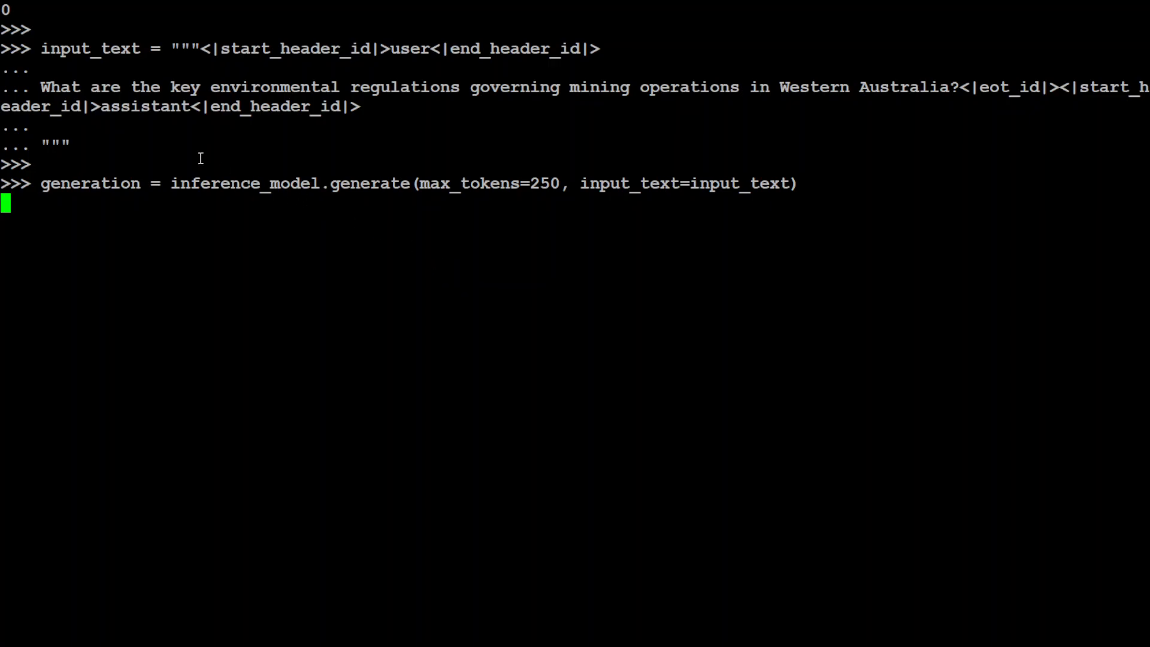
mouse_move(530, 134)
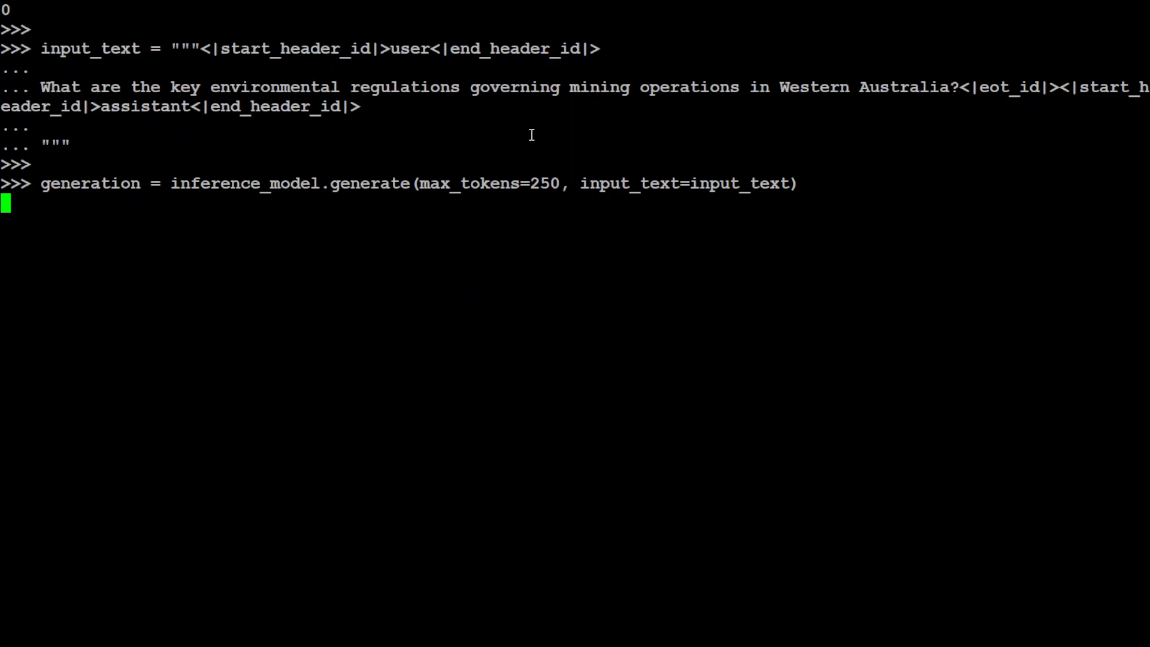
mouse_move(618, 138)
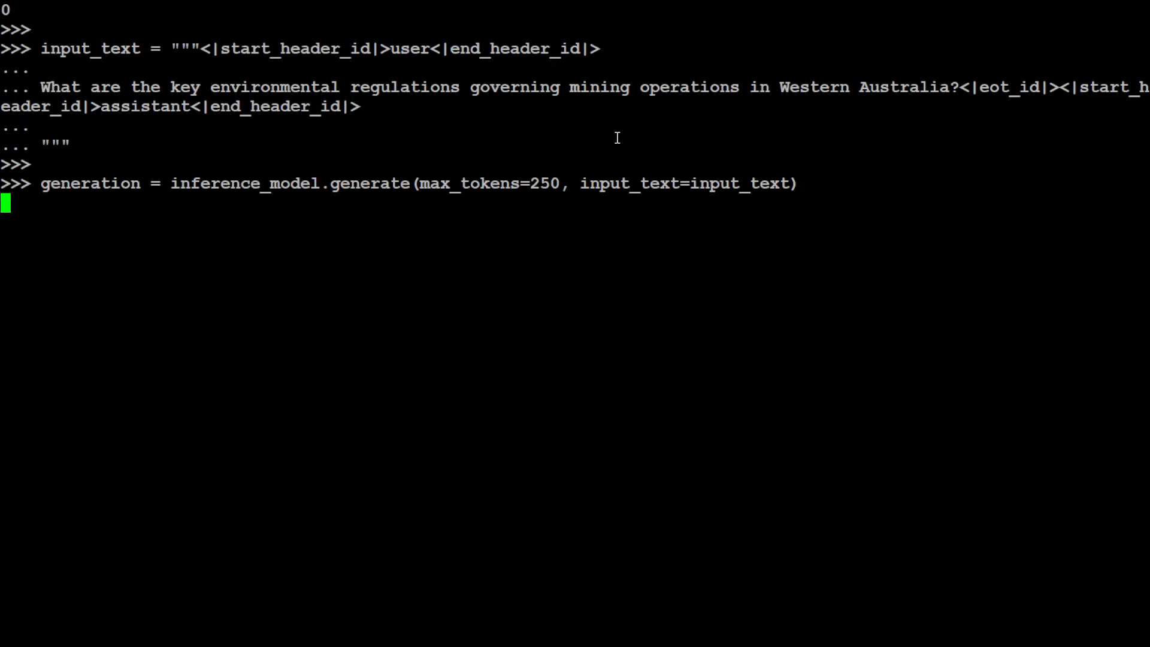
mouse_move(1032, 106)
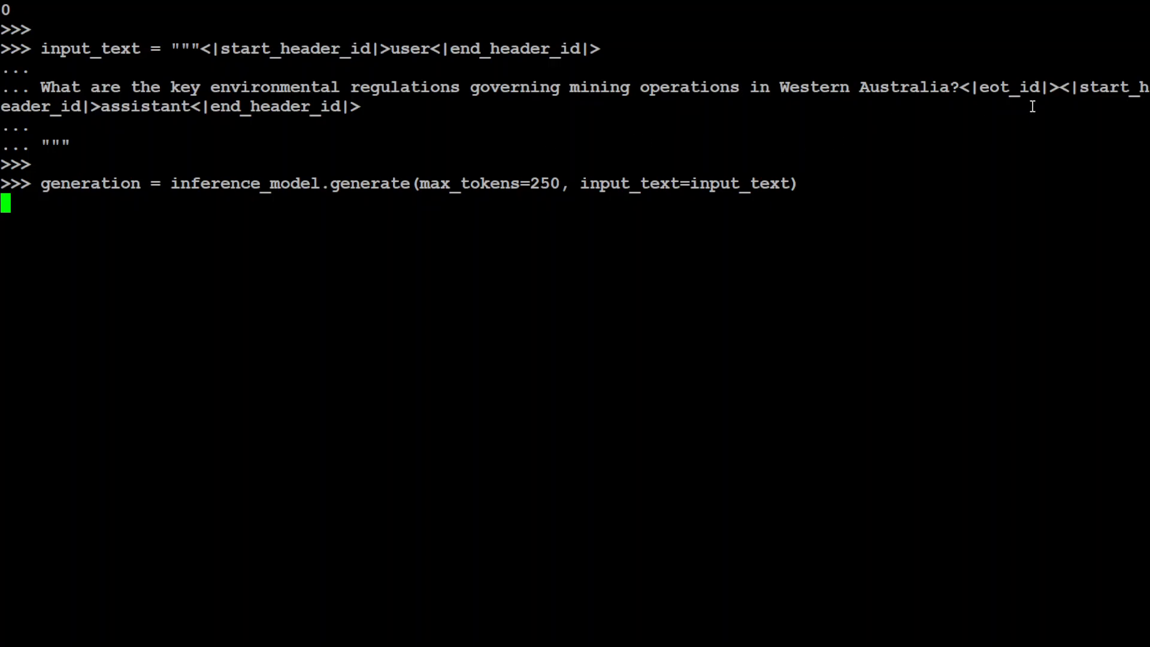